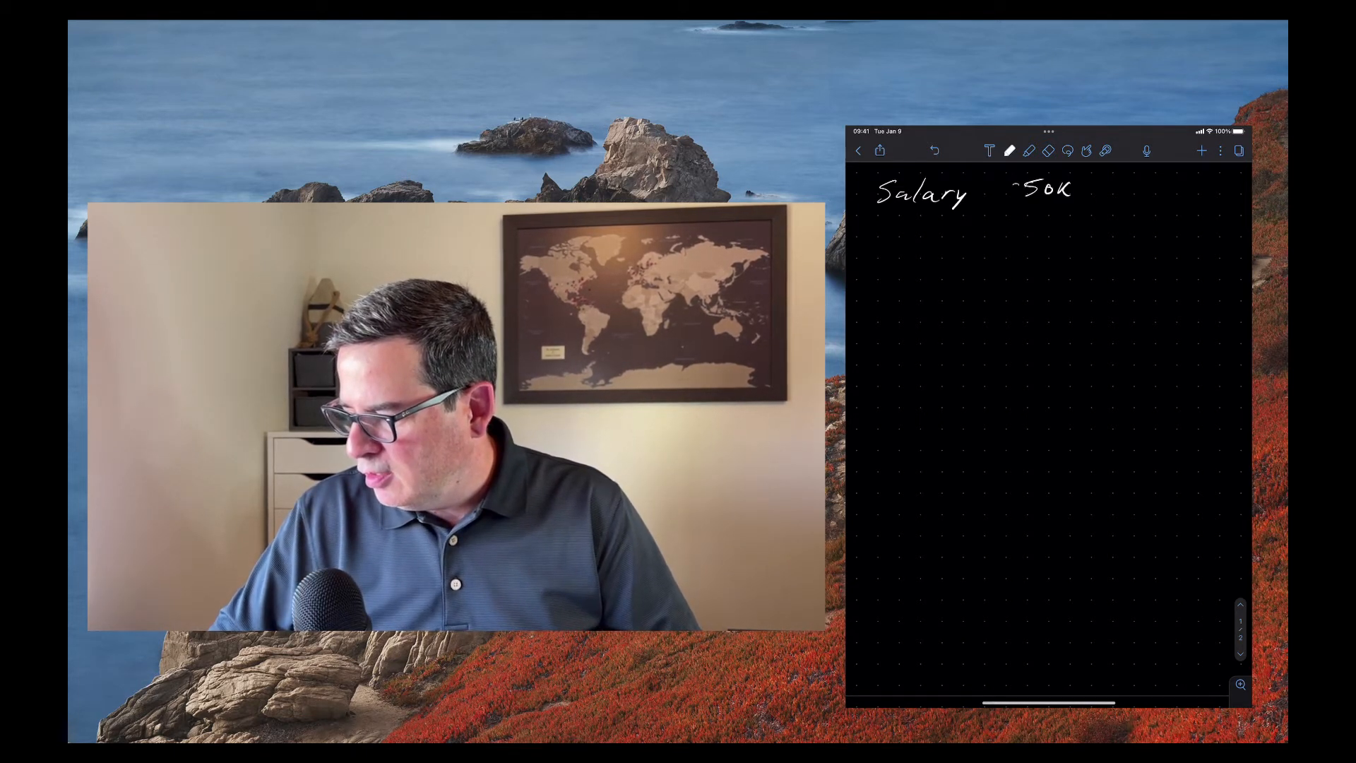
# Handwrite "$50K/yr." to the right of the Salary heading.
pyautogui.write('$50K/yr.')
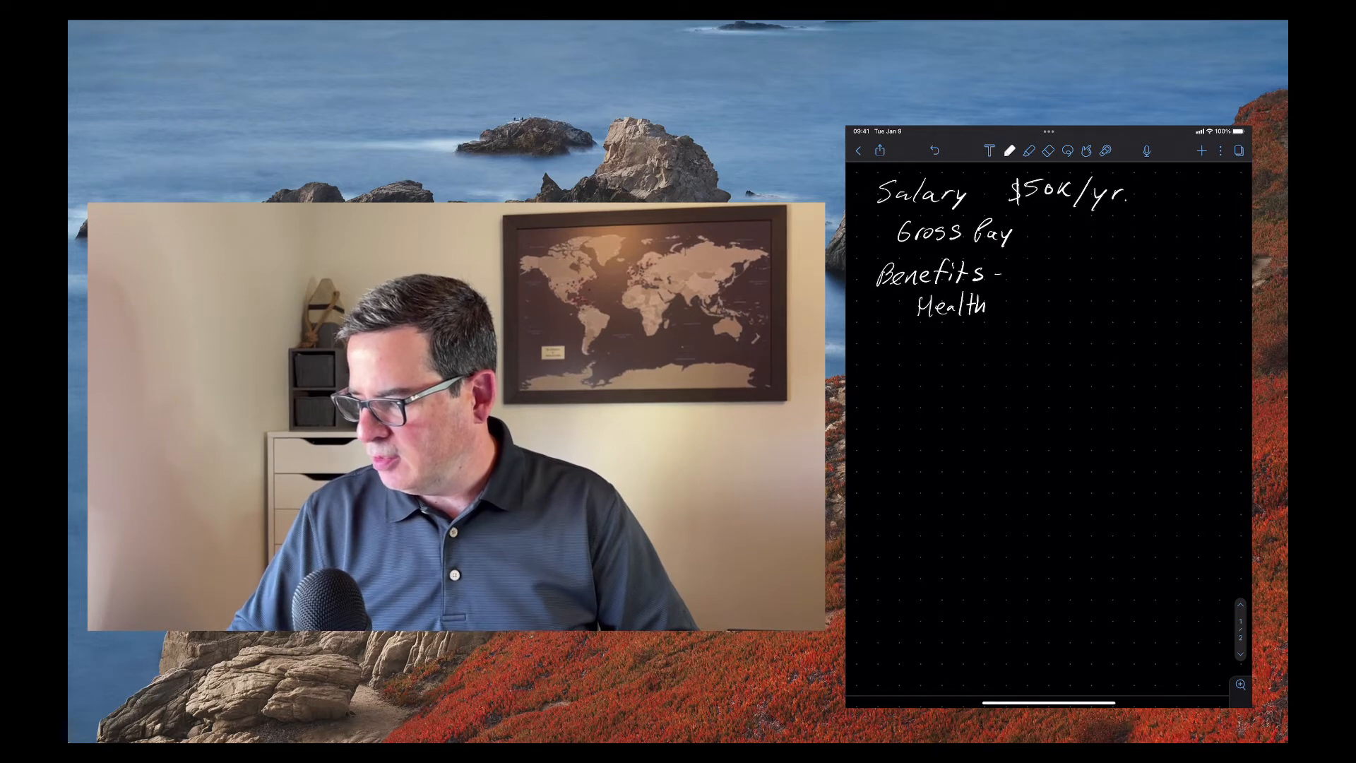
# Handwrite Health Ins. at $80 $90 under Benefits, then add a Life Ins. line.
pyautogui.write('Ins.')
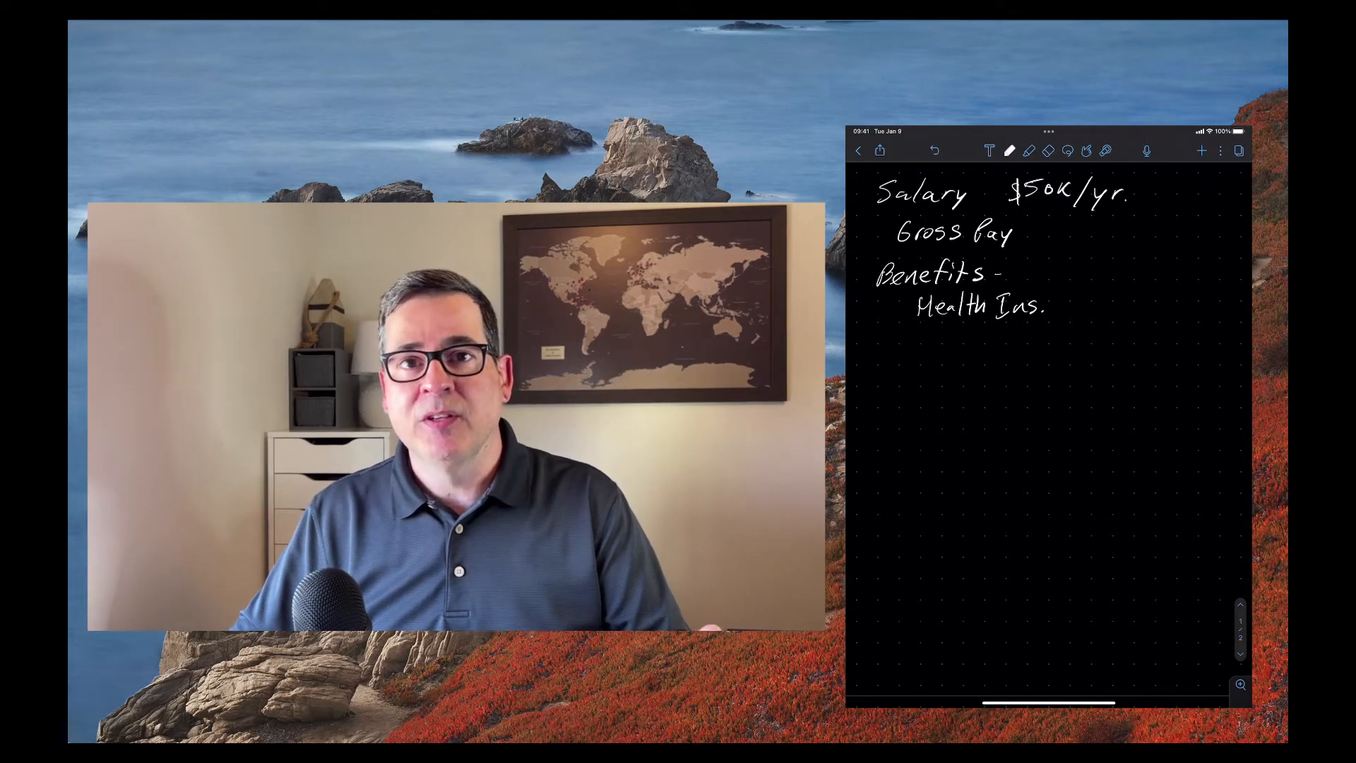
pyautogui.write('$80 $90')
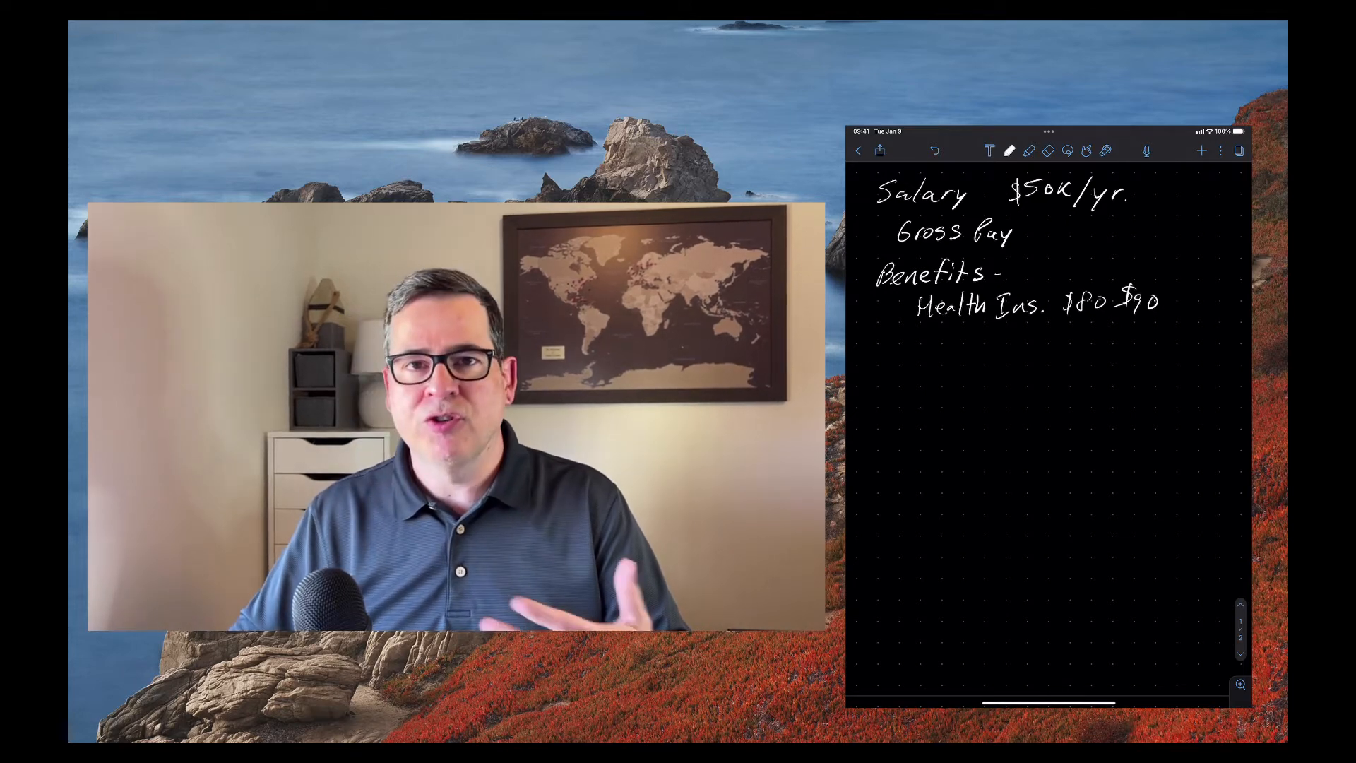
pyautogui.write('Life Ins.')
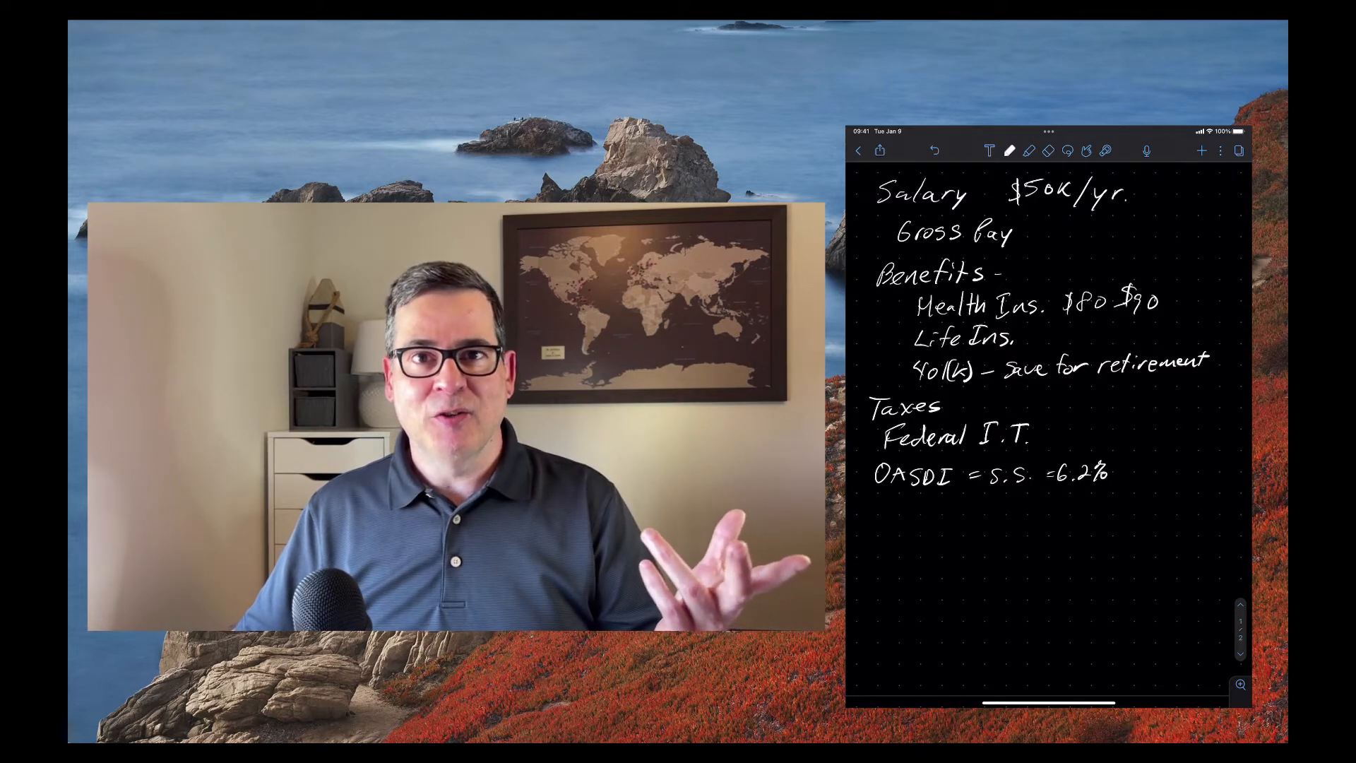
# Handwrite "+6.2%" after the OASDI = S.S. 6.2% line.
pyautogui.write('+6.2%')
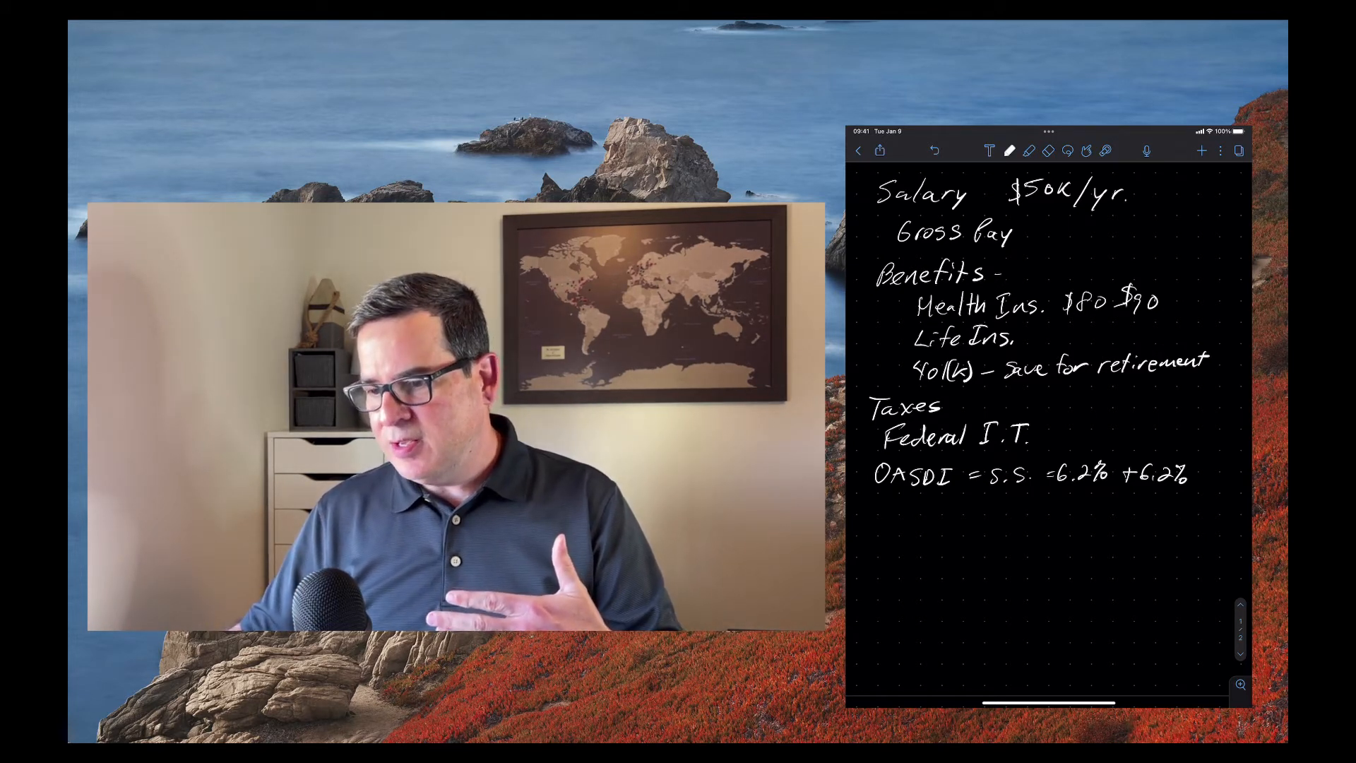
# Handwrite a Medicare = 1.45% + 1.45% line under OASDI.
pyautogui.write('Medicare = 1.45%')
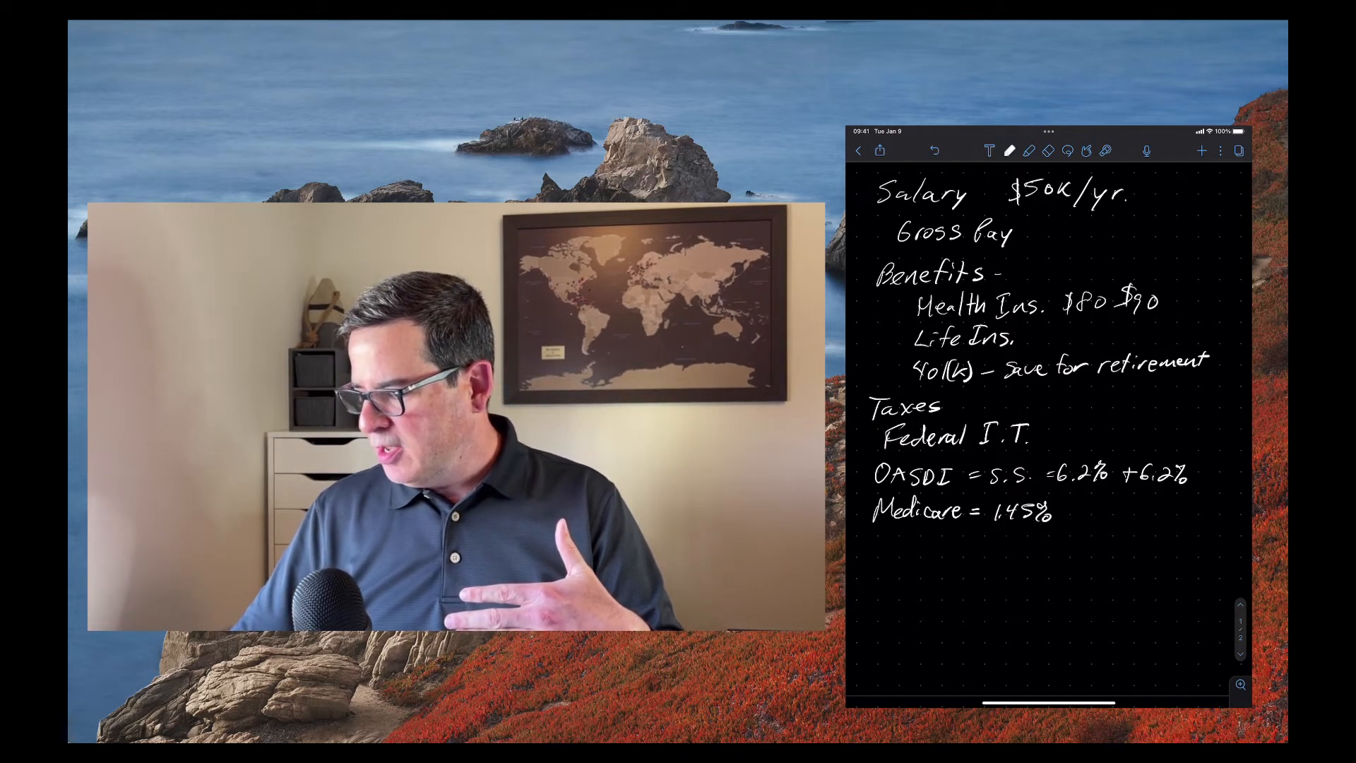
pyautogui.write('+1.45%')
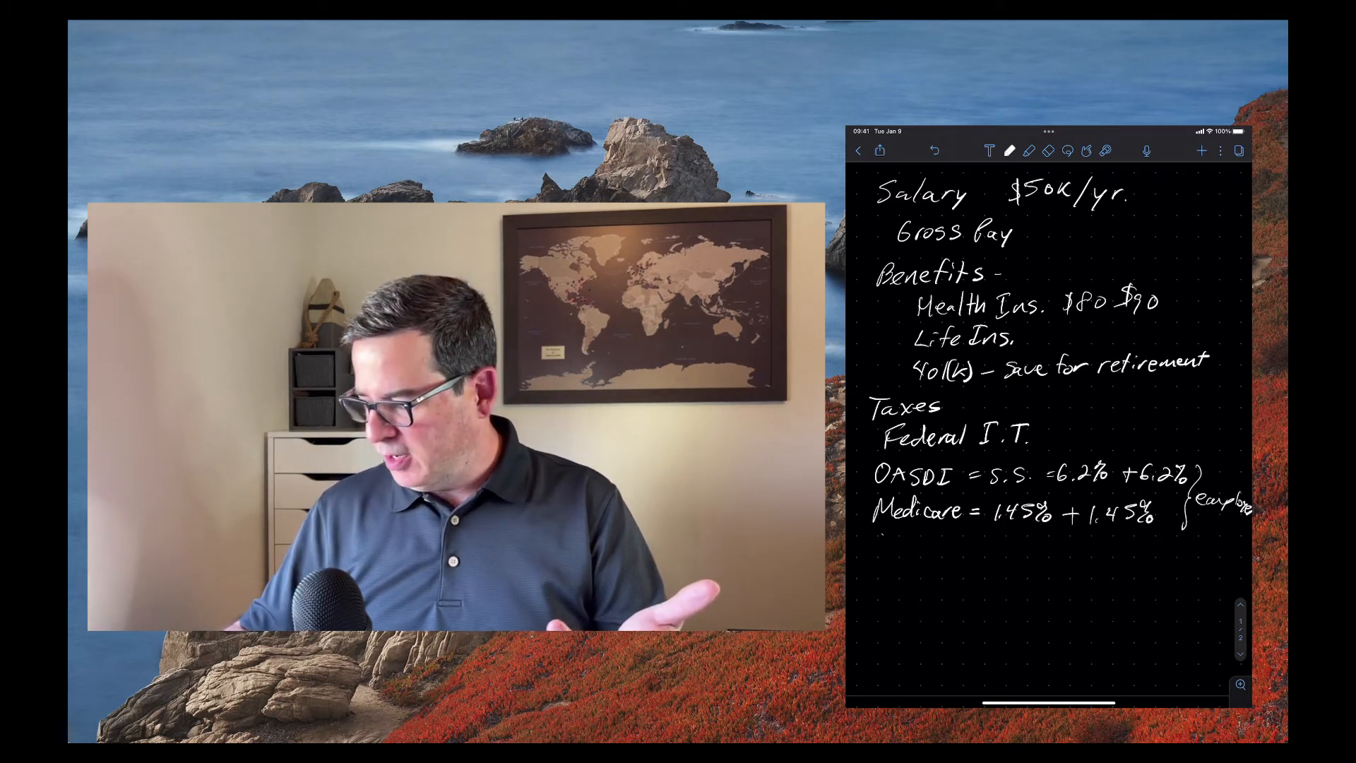
# Handwrite City and County tax lines below Medicare.
pyautogui.write('City Co')
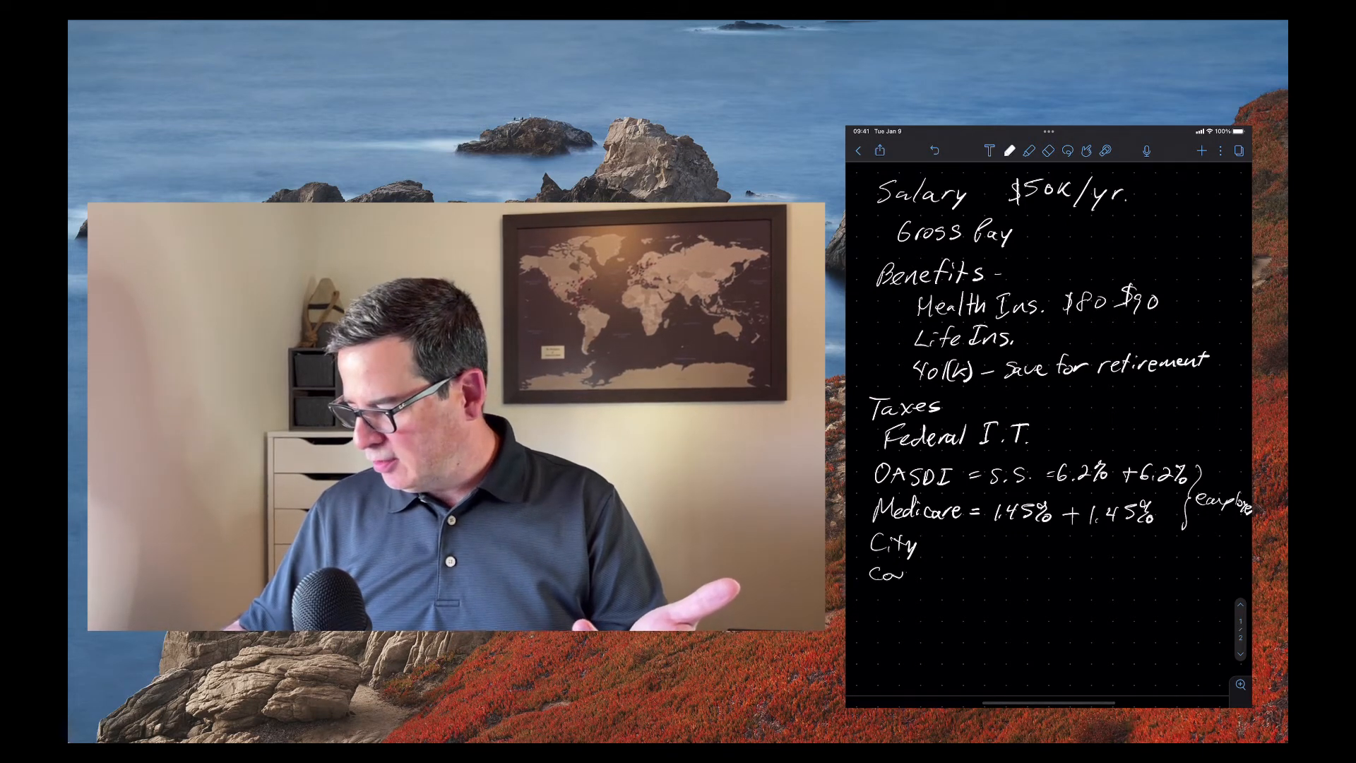
pyautogui.write('County')
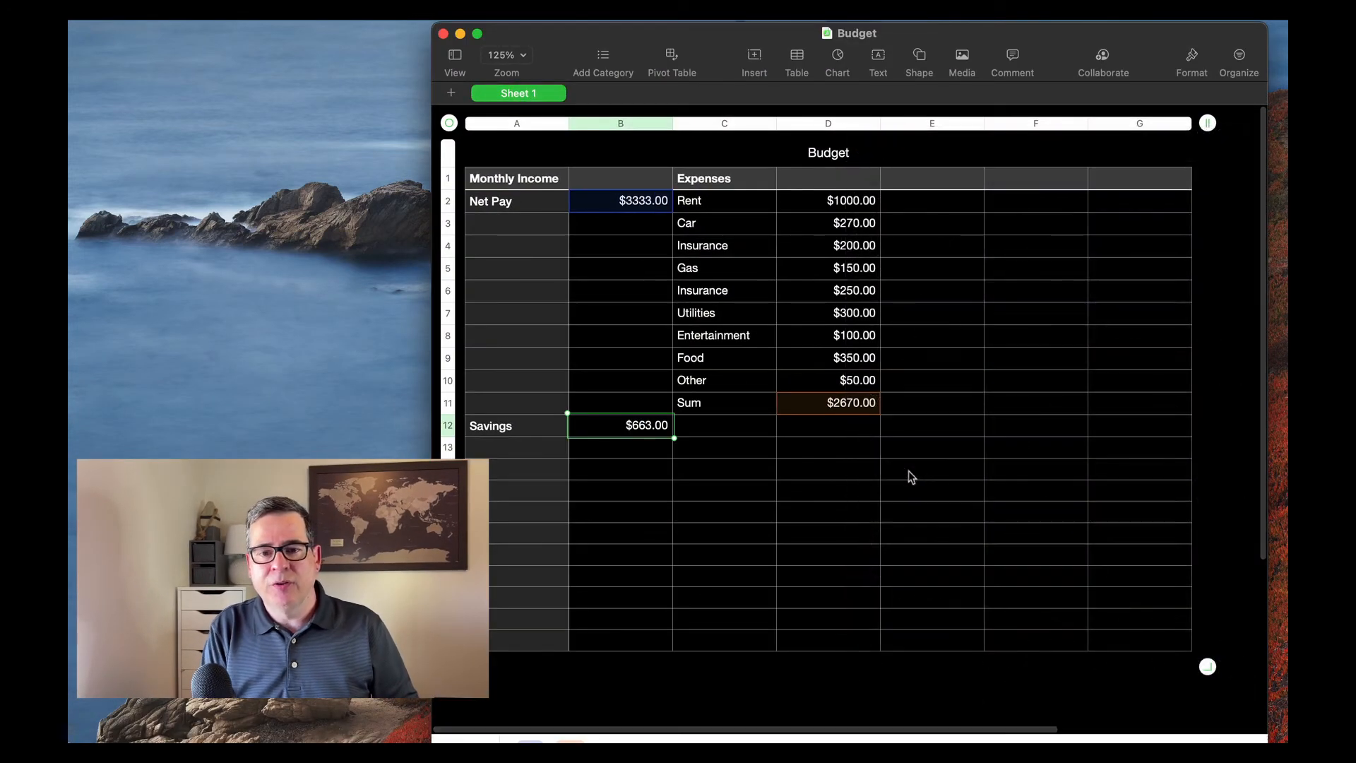
pyautogui.moveTo(970, 425)
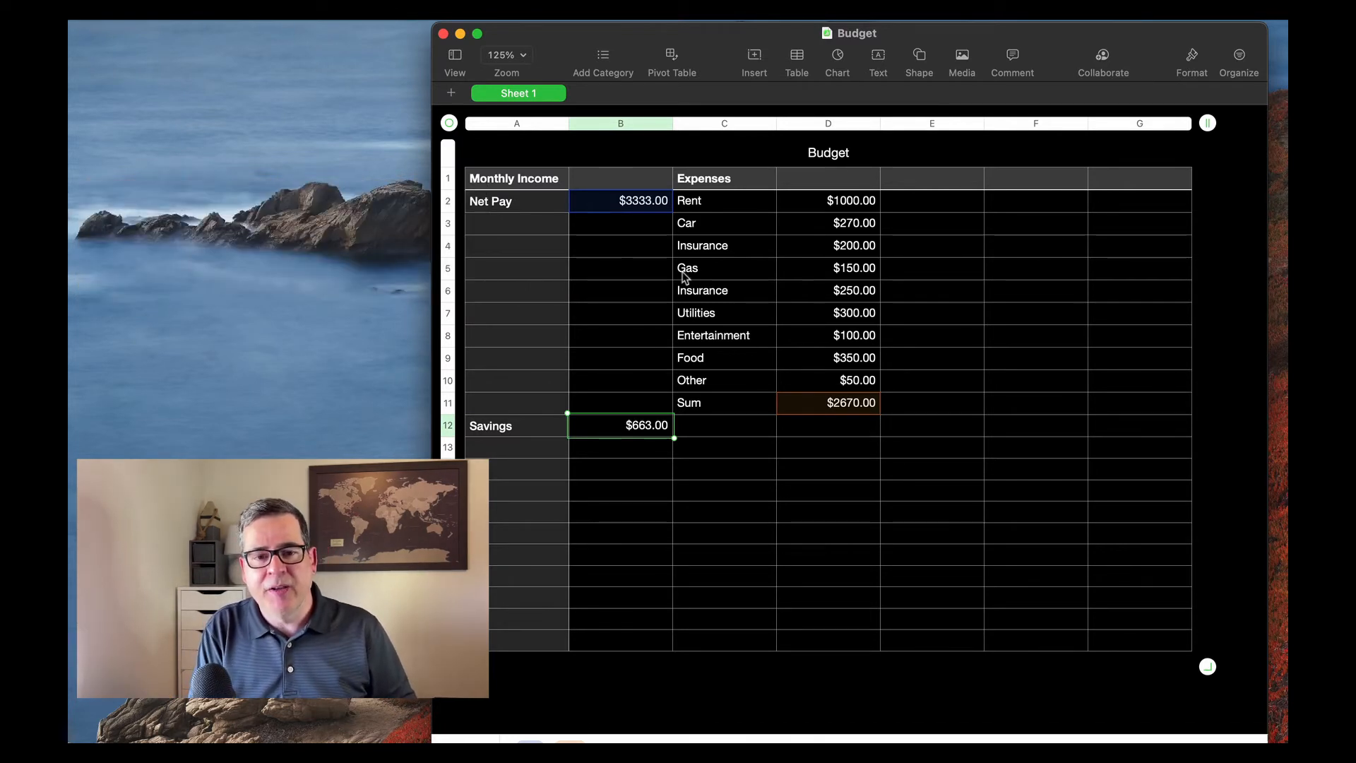
pyautogui.moveTo(644, 215)
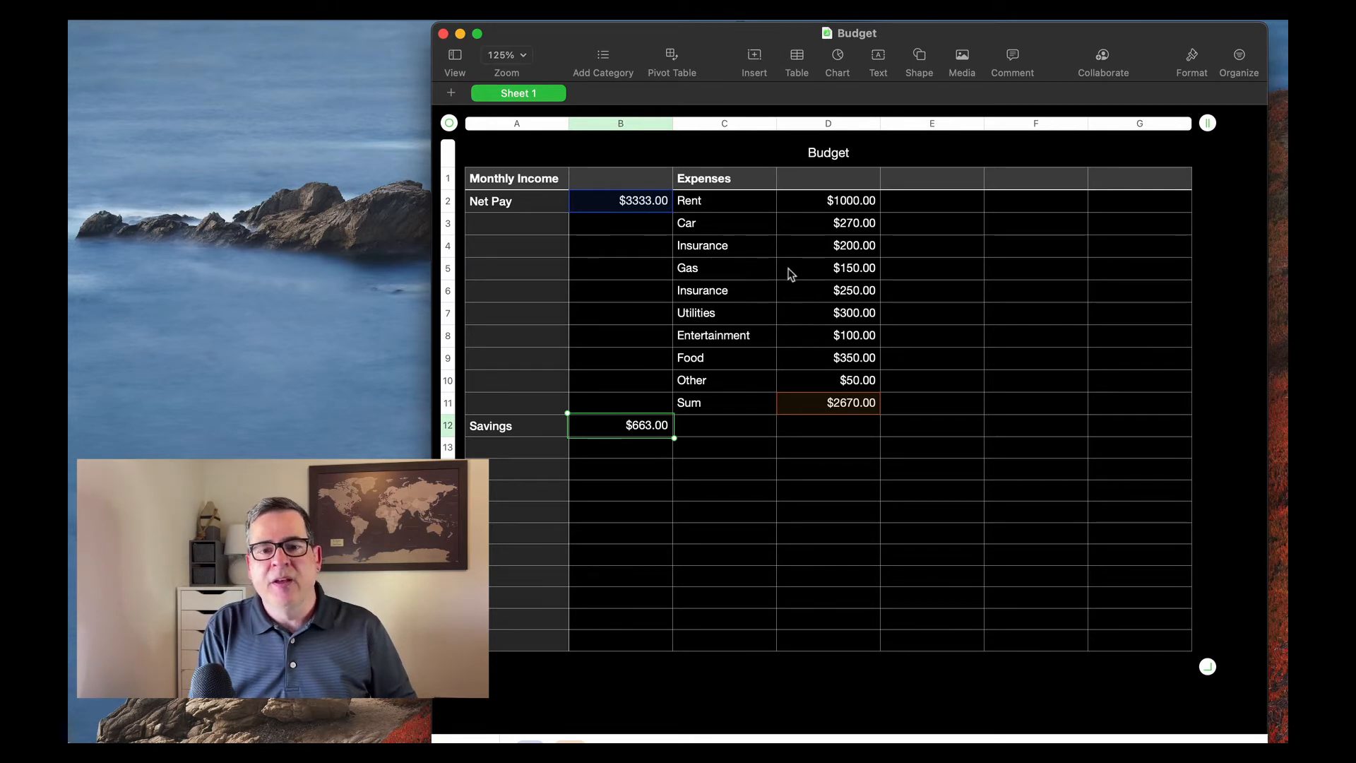
pyautogui.moveTo(714, 272)
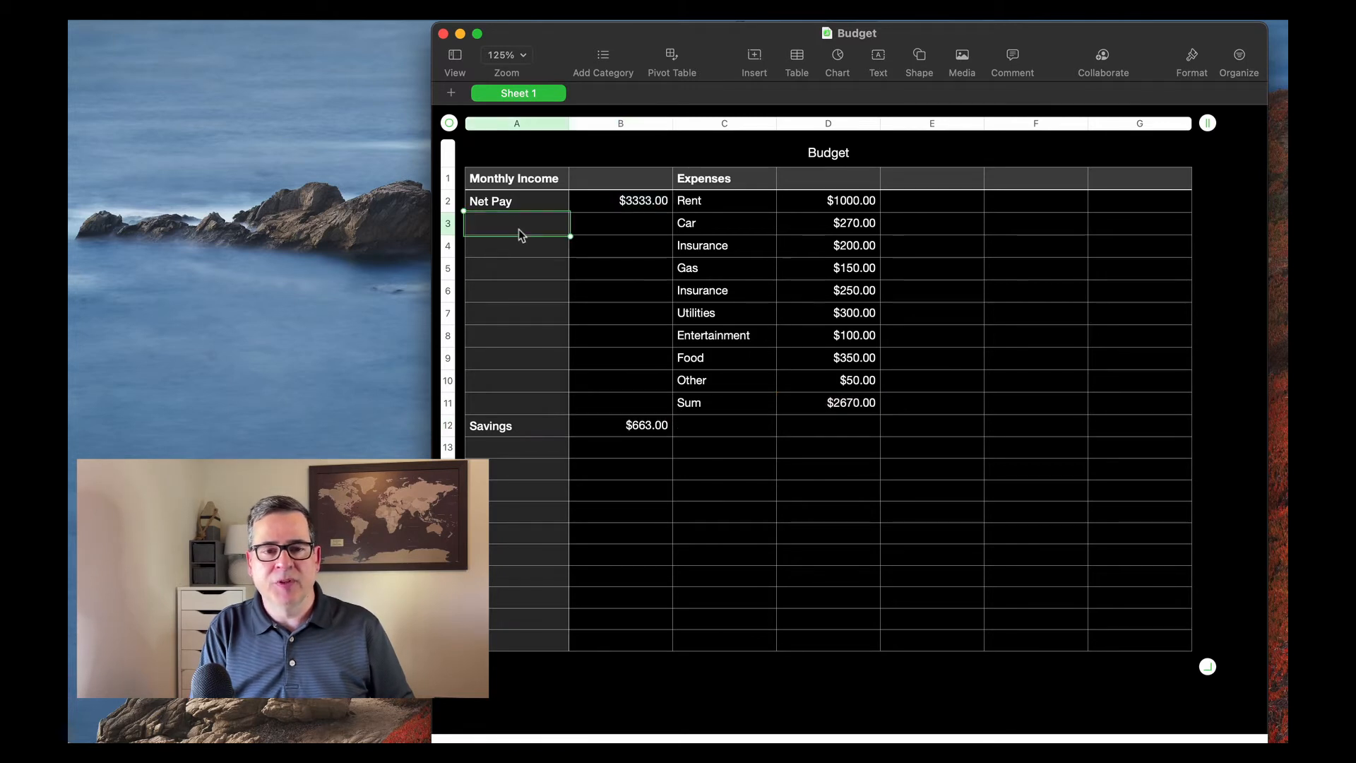
pyautogui.click(619, 223)
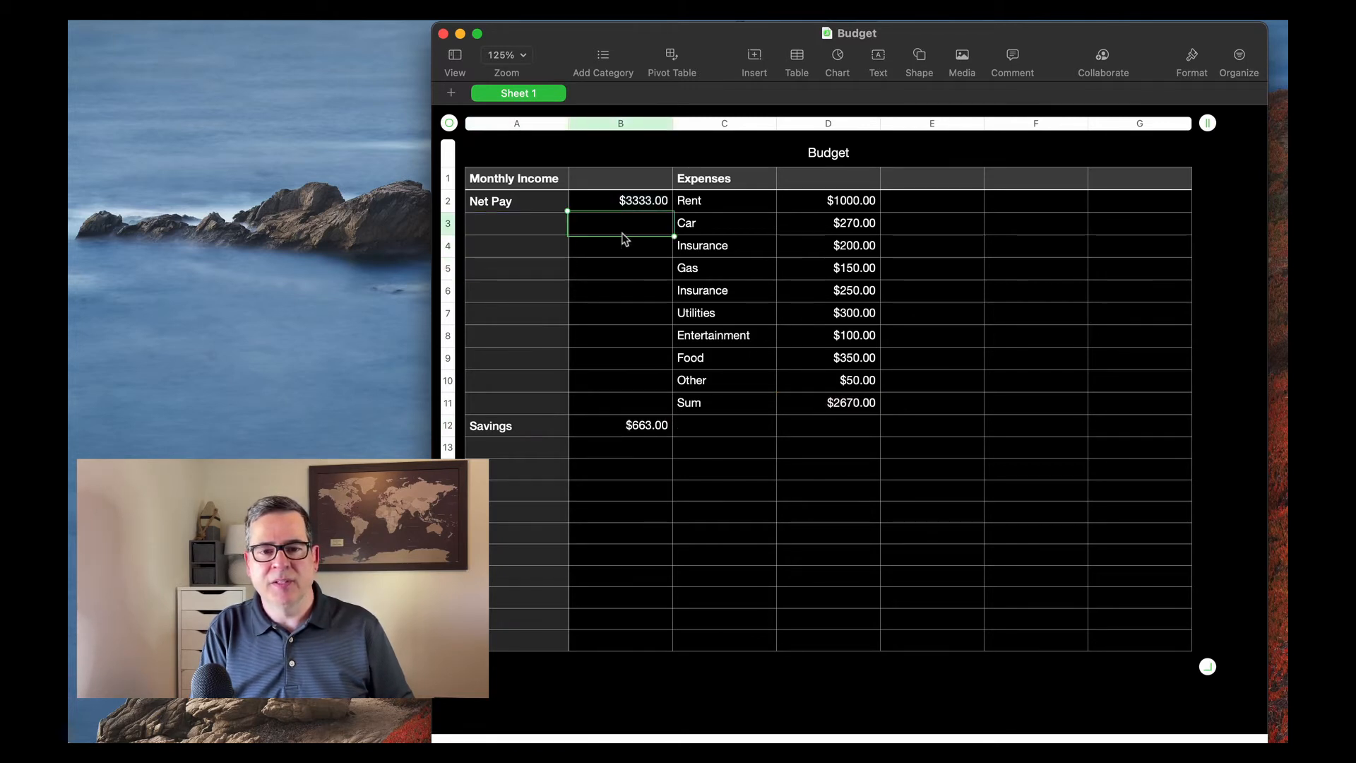
pyautogui.moveTo(621, 223); pyautogui.dragTo(620, 301)
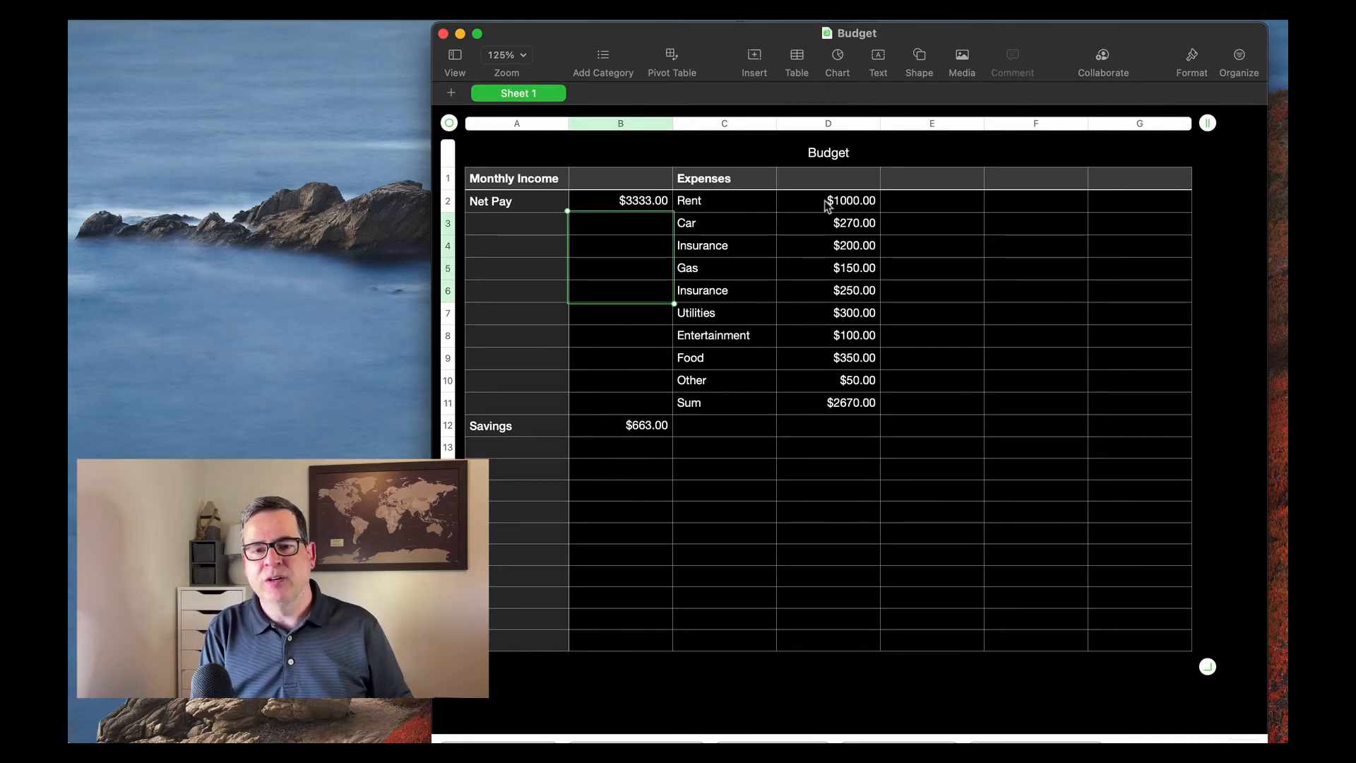
pyautogui.click(724, 267)
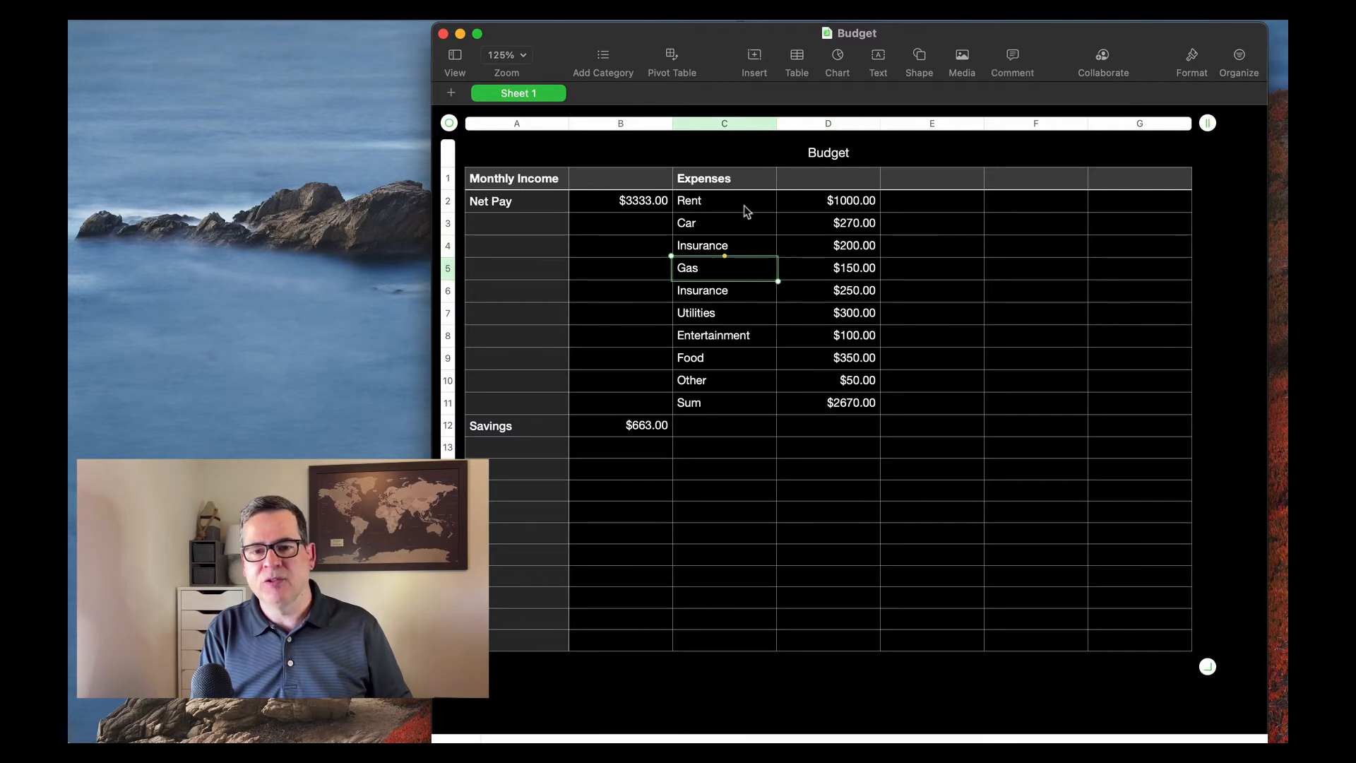
pyautogui.click(723, 200)
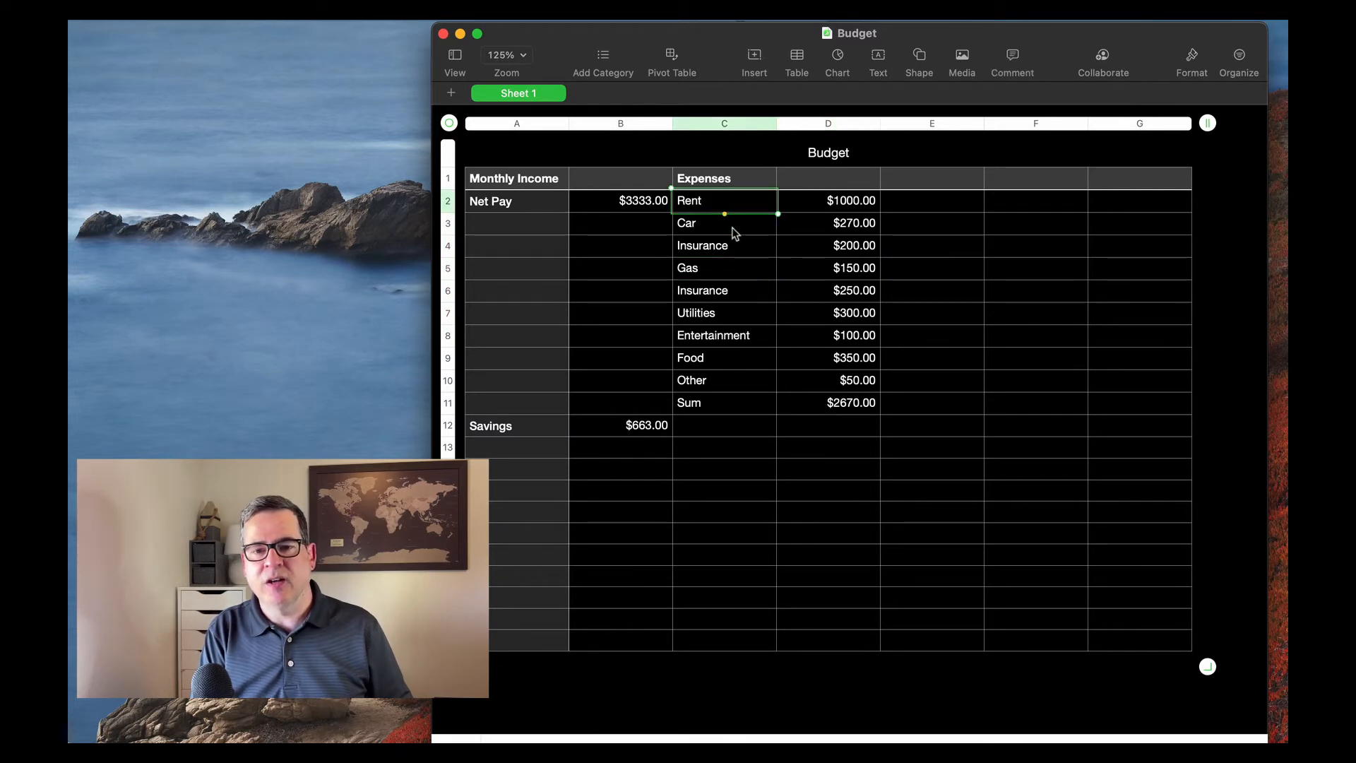
pyautogui.moveTo(729, 270)
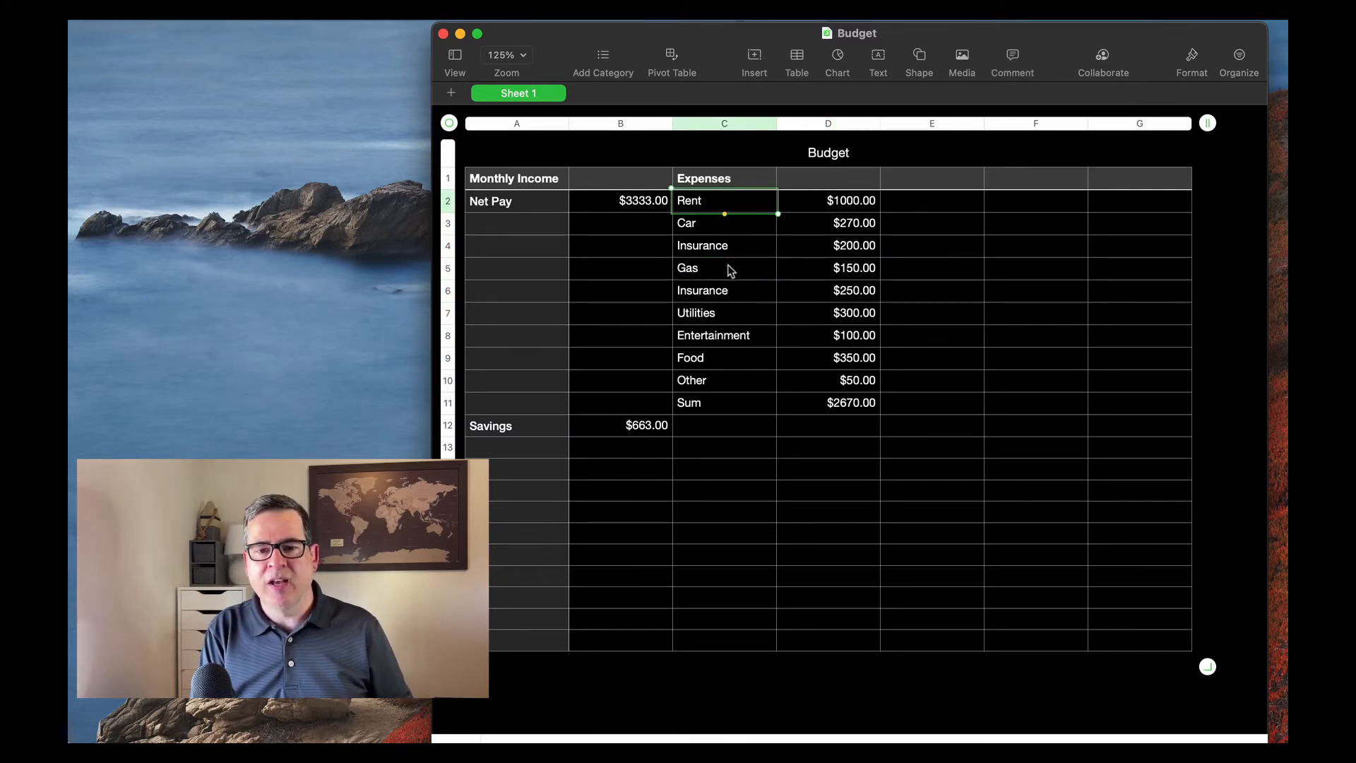
pyautogui.moveTo(738, 367)
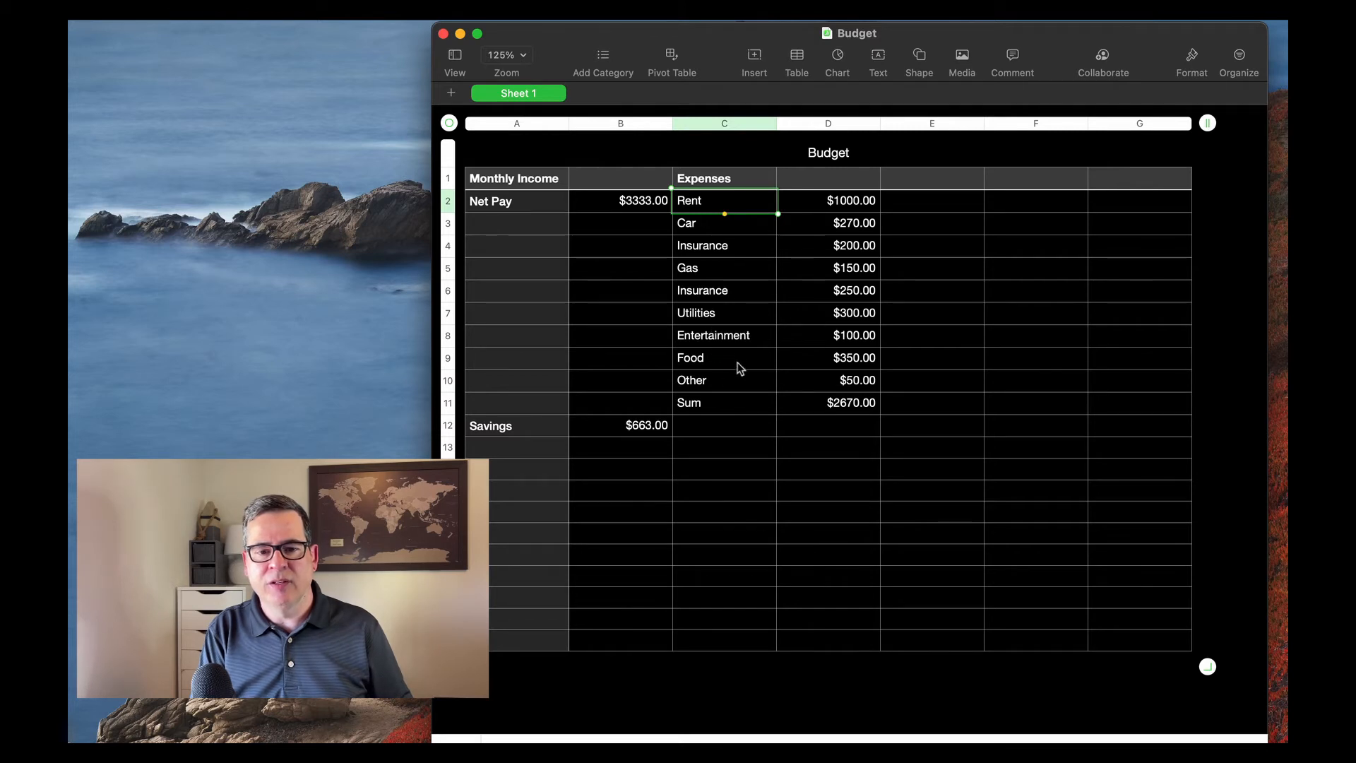
pyautogui.moveTo(742, 317)
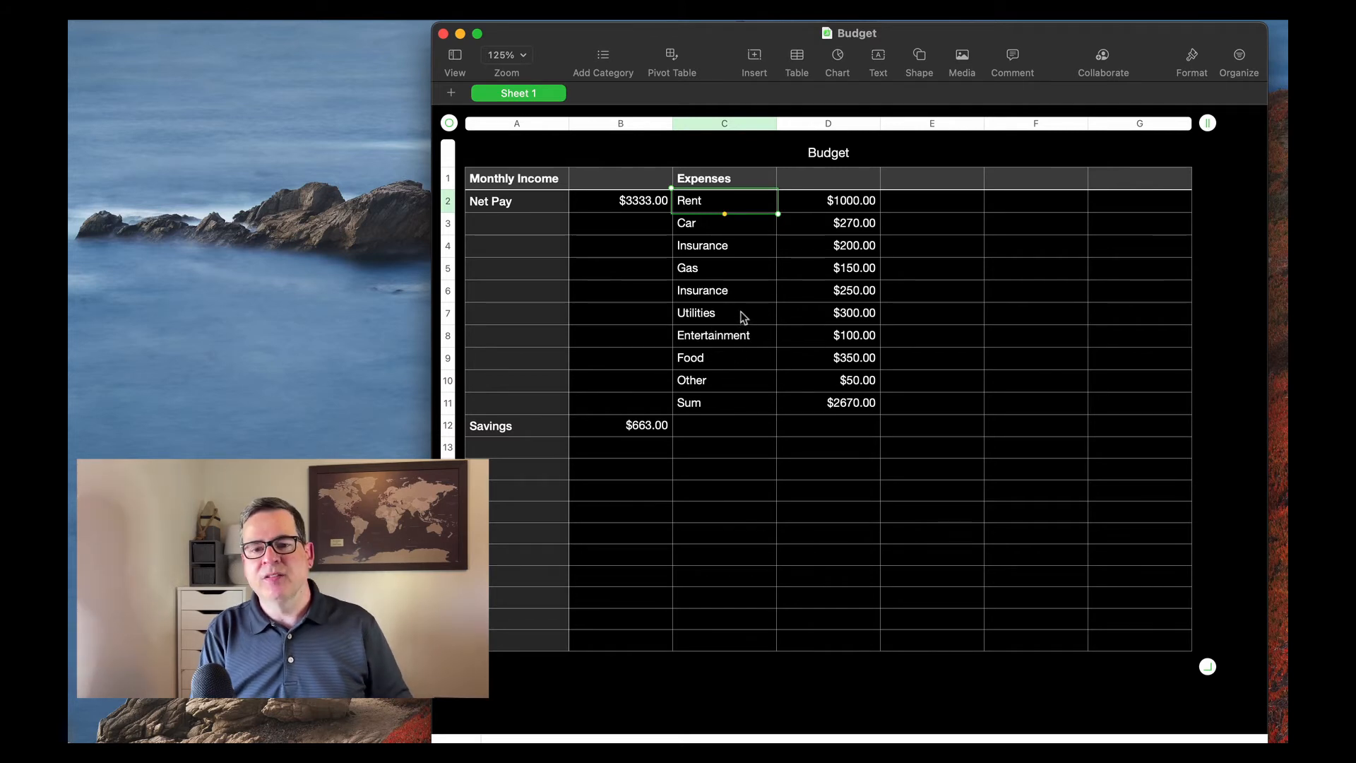
pyautogui.moveTo(770, 321)
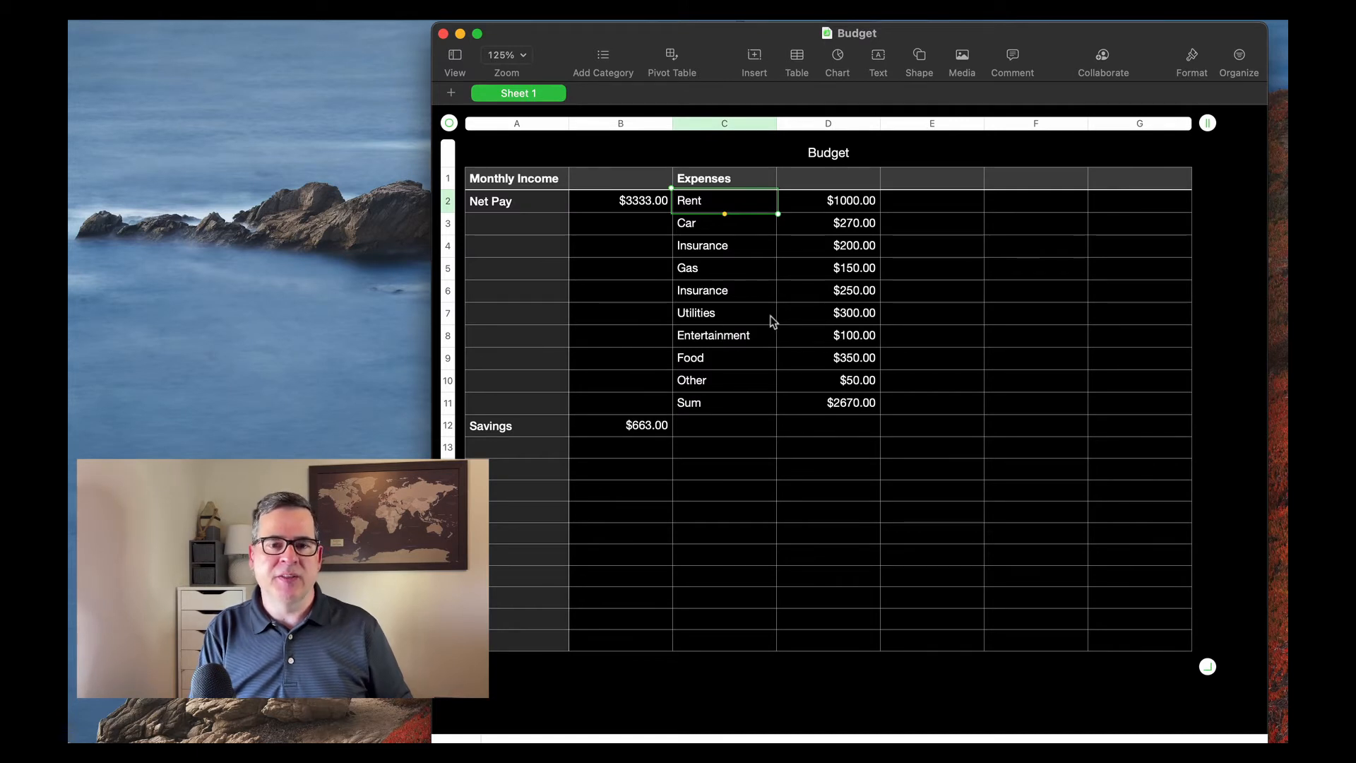
pyautogui.moveTo(912, 291)
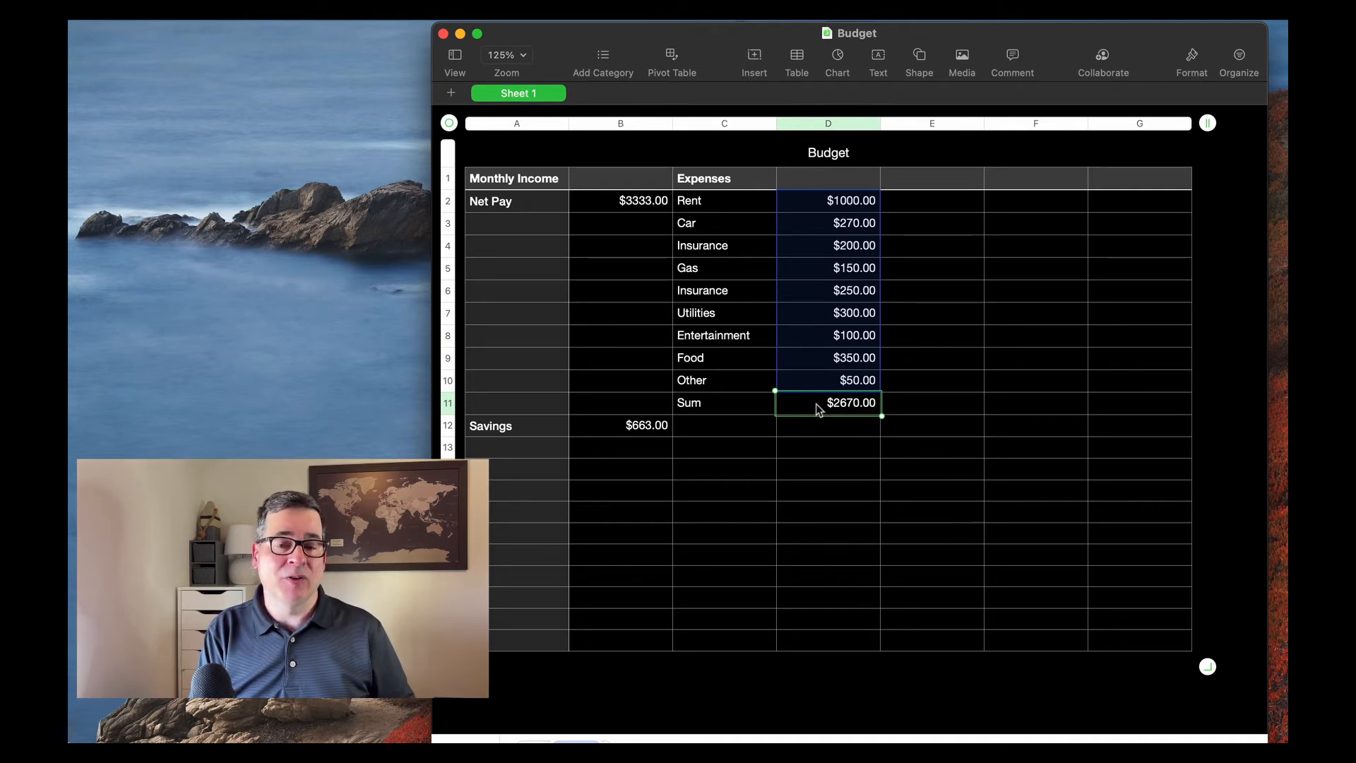
pyautogui.moveTo(808, 336)
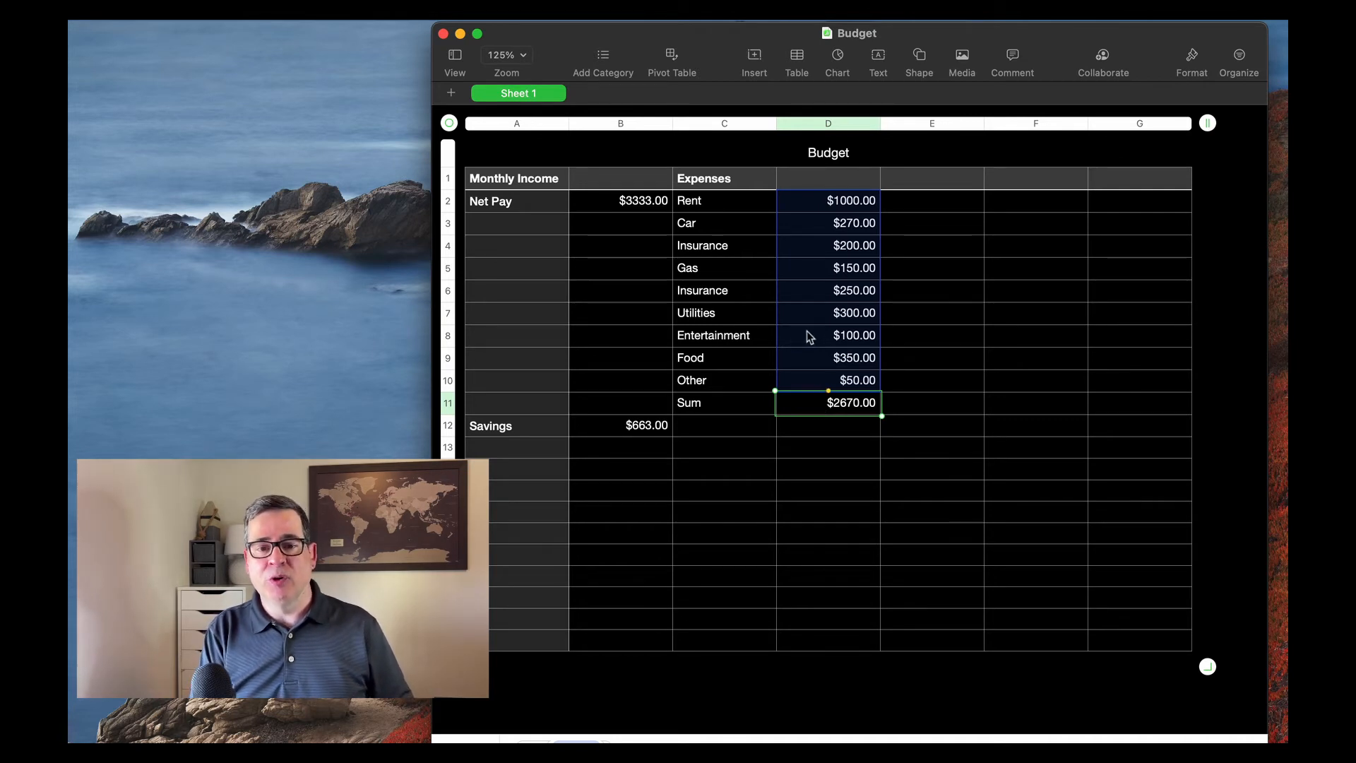
pyautogui.moveTo(835, 310)
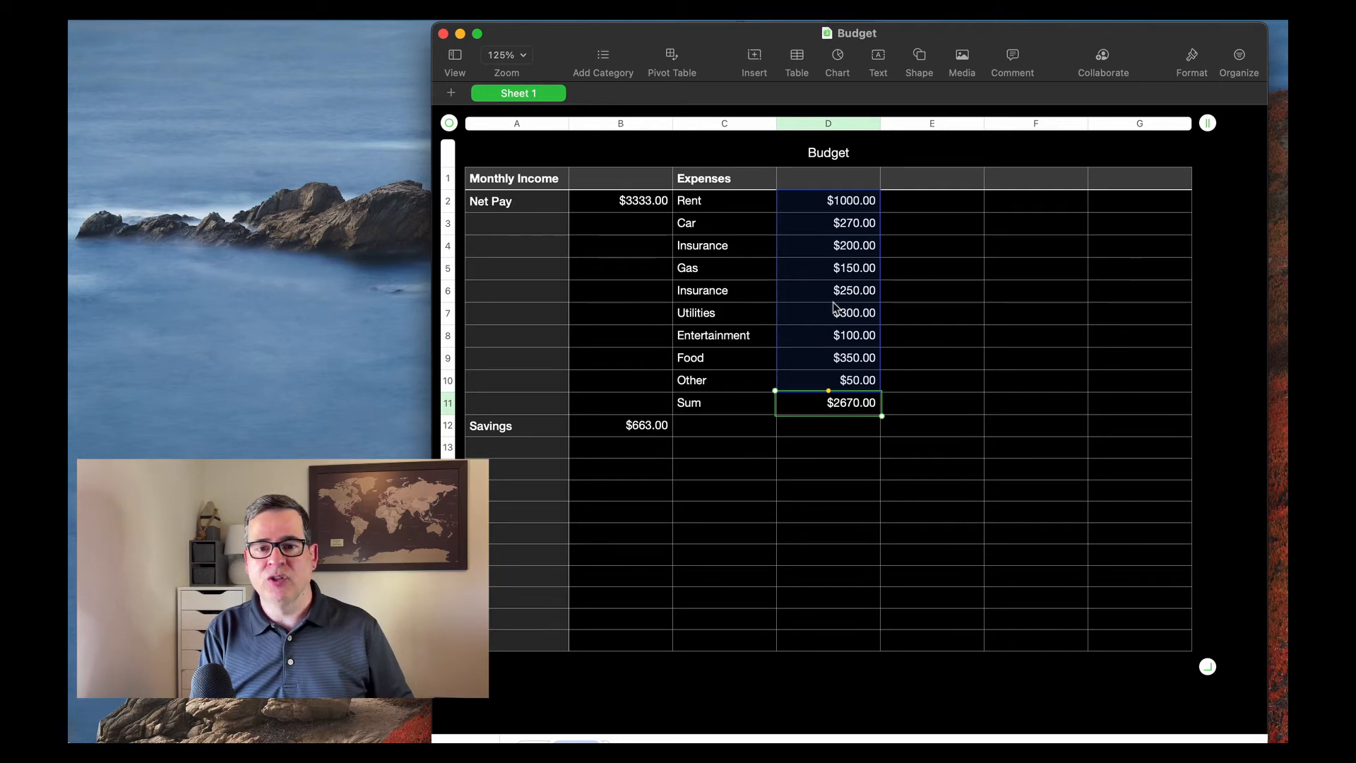
pyautogui.click(828, 199)
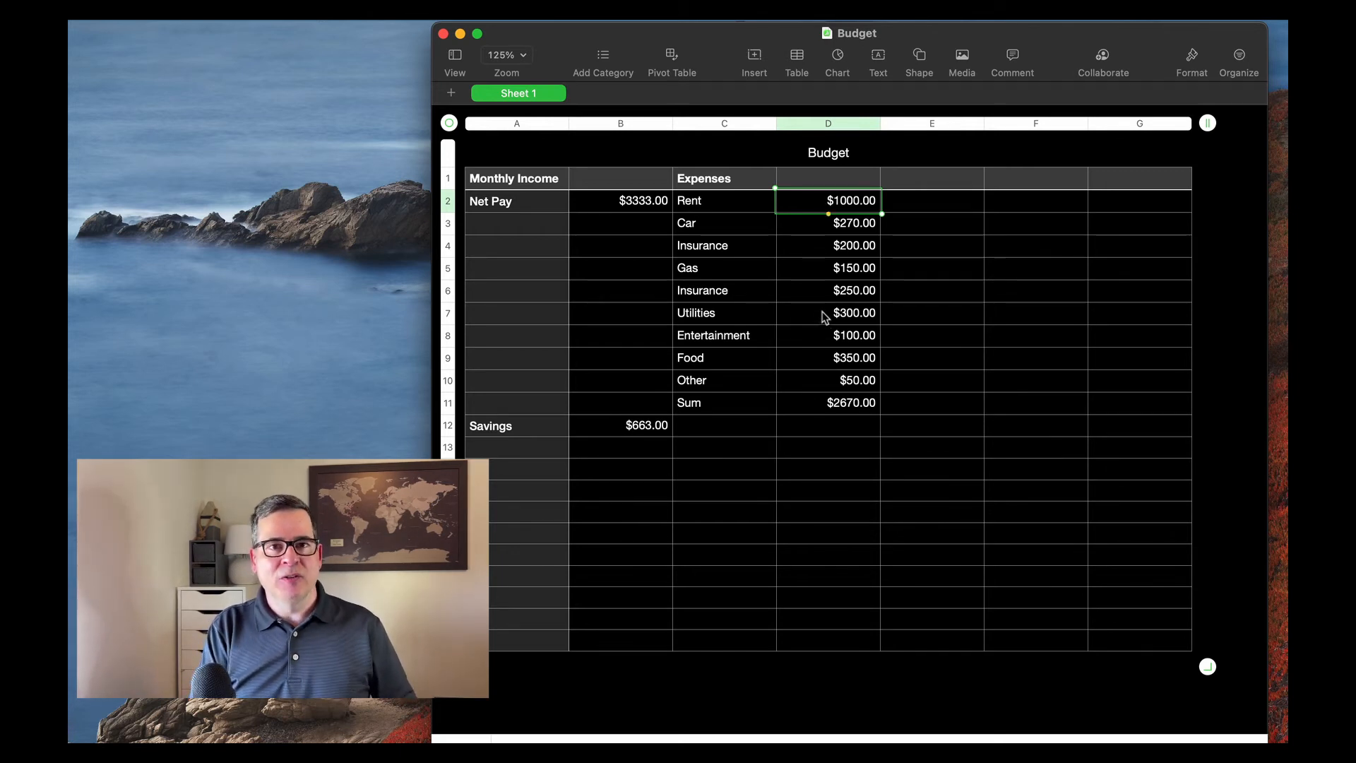
pyautogui.moveTo(828, 199); pyautogui.dragTo(828, 403)
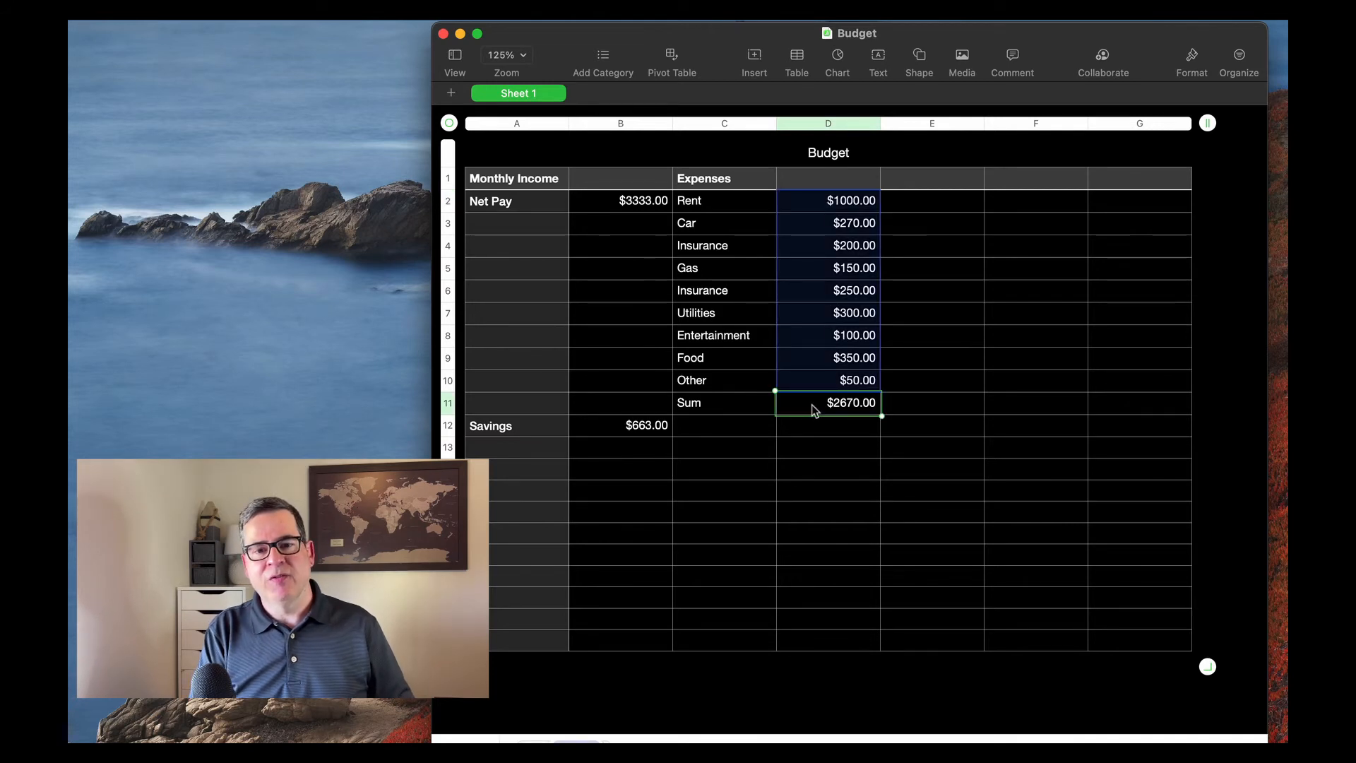
pyautogui.click(619, 199)
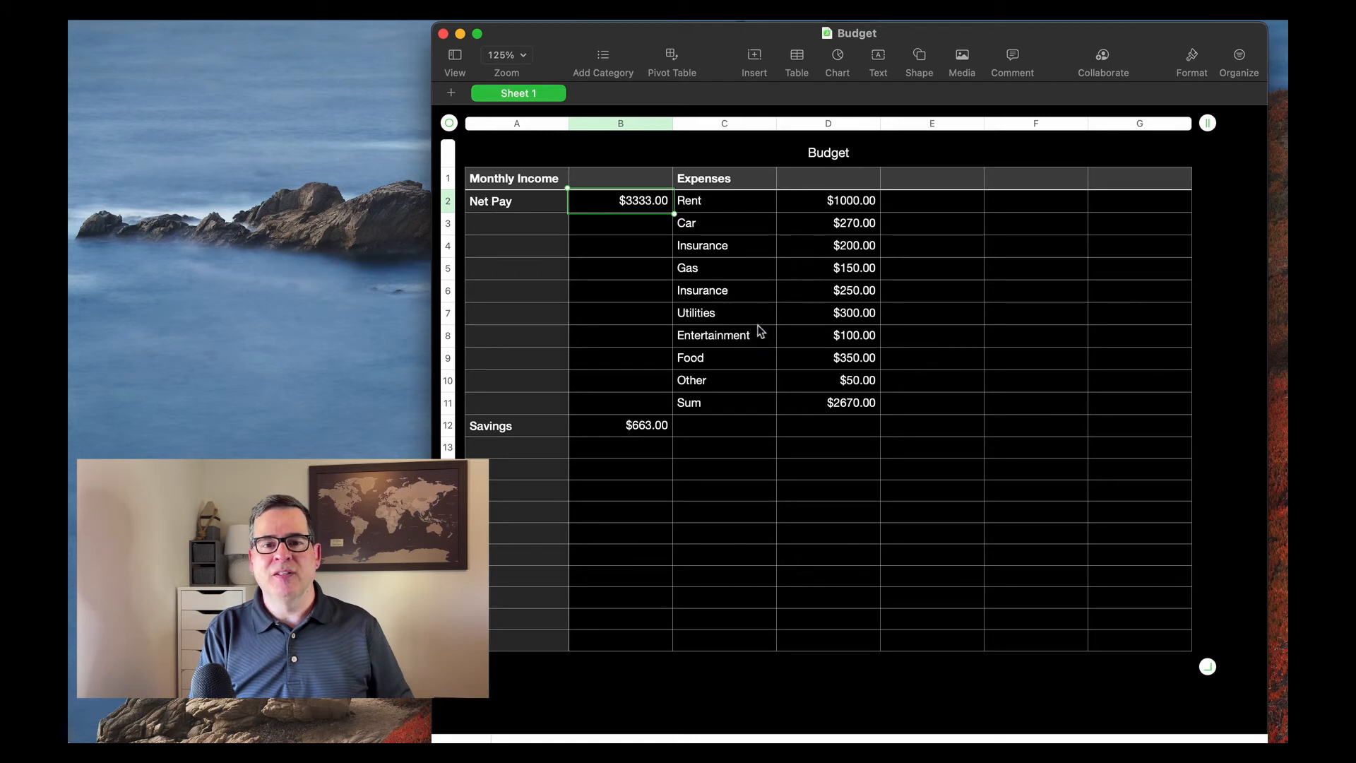
pyautogui.click(619, 425)
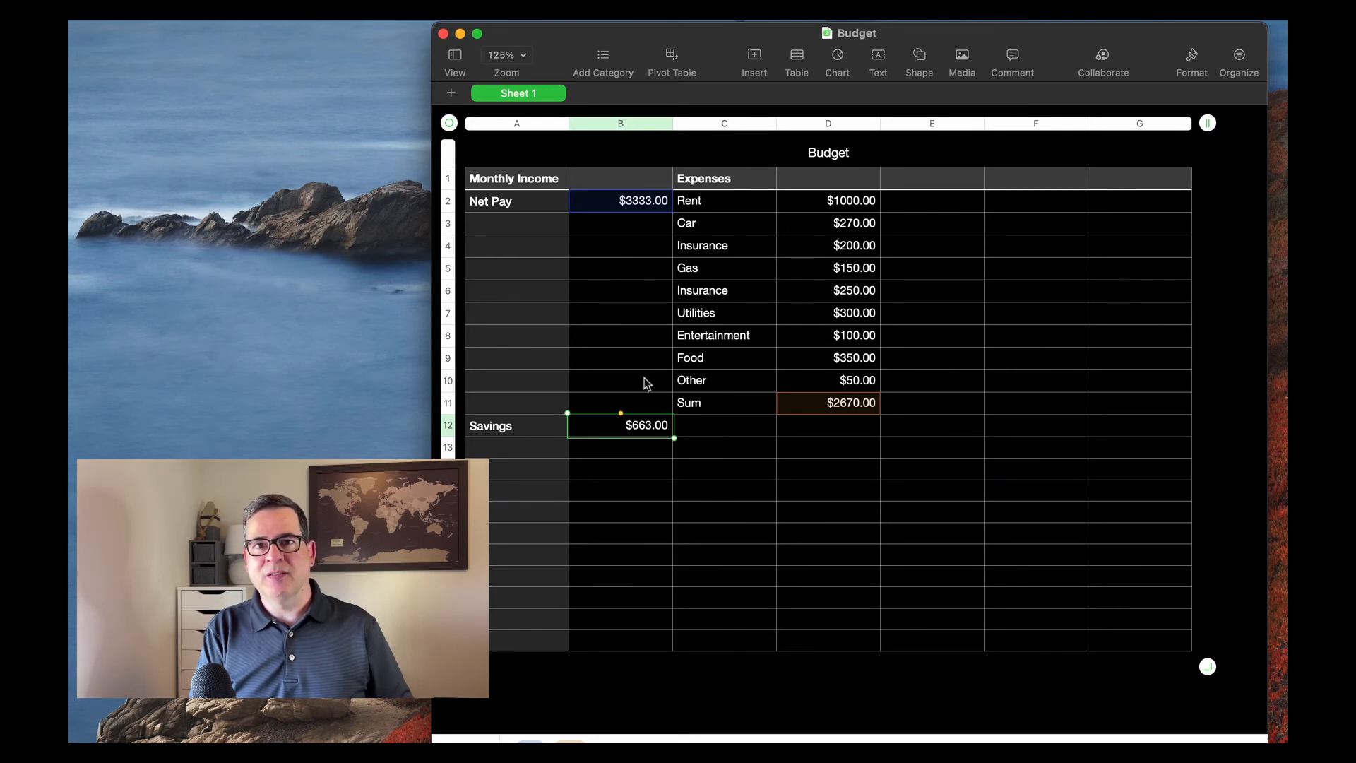
pyautogui.moveTo(624, 316)
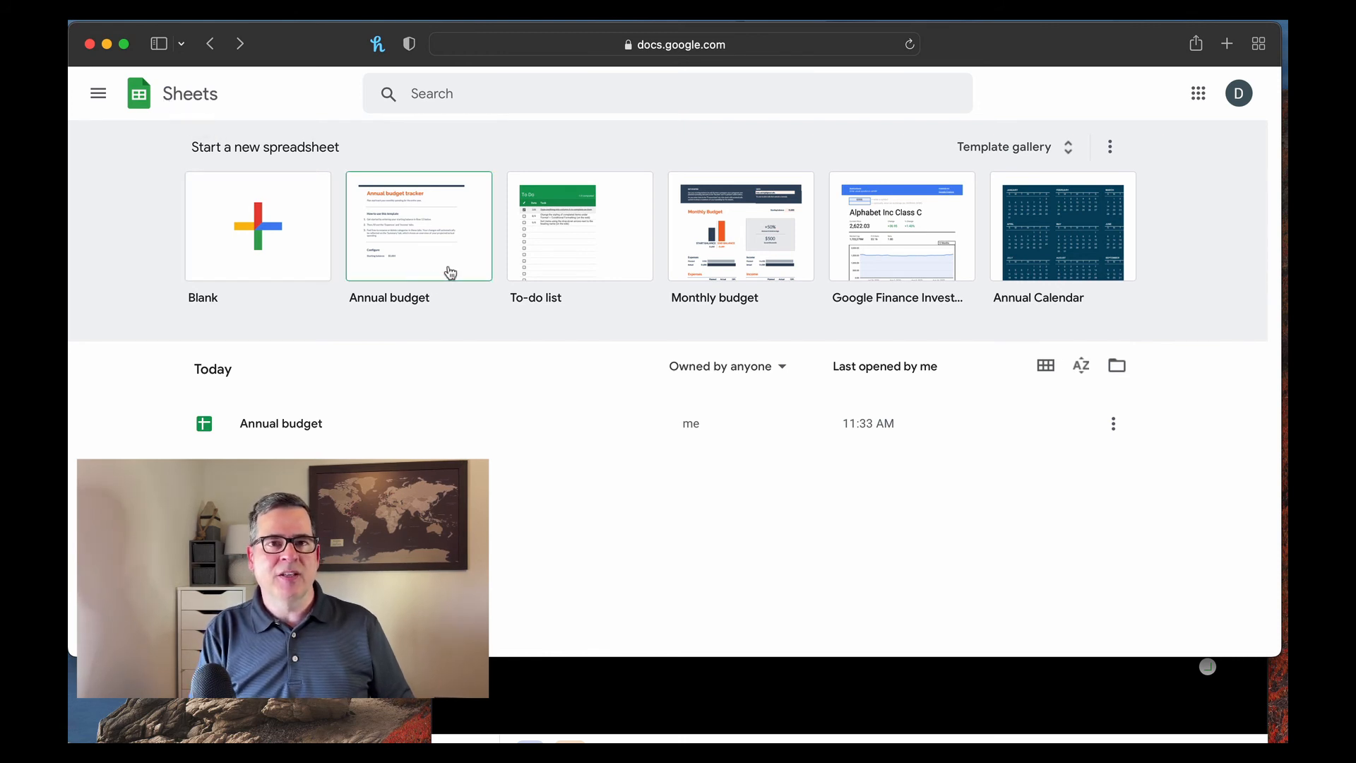
pyautogui.moveTo(448, 315)
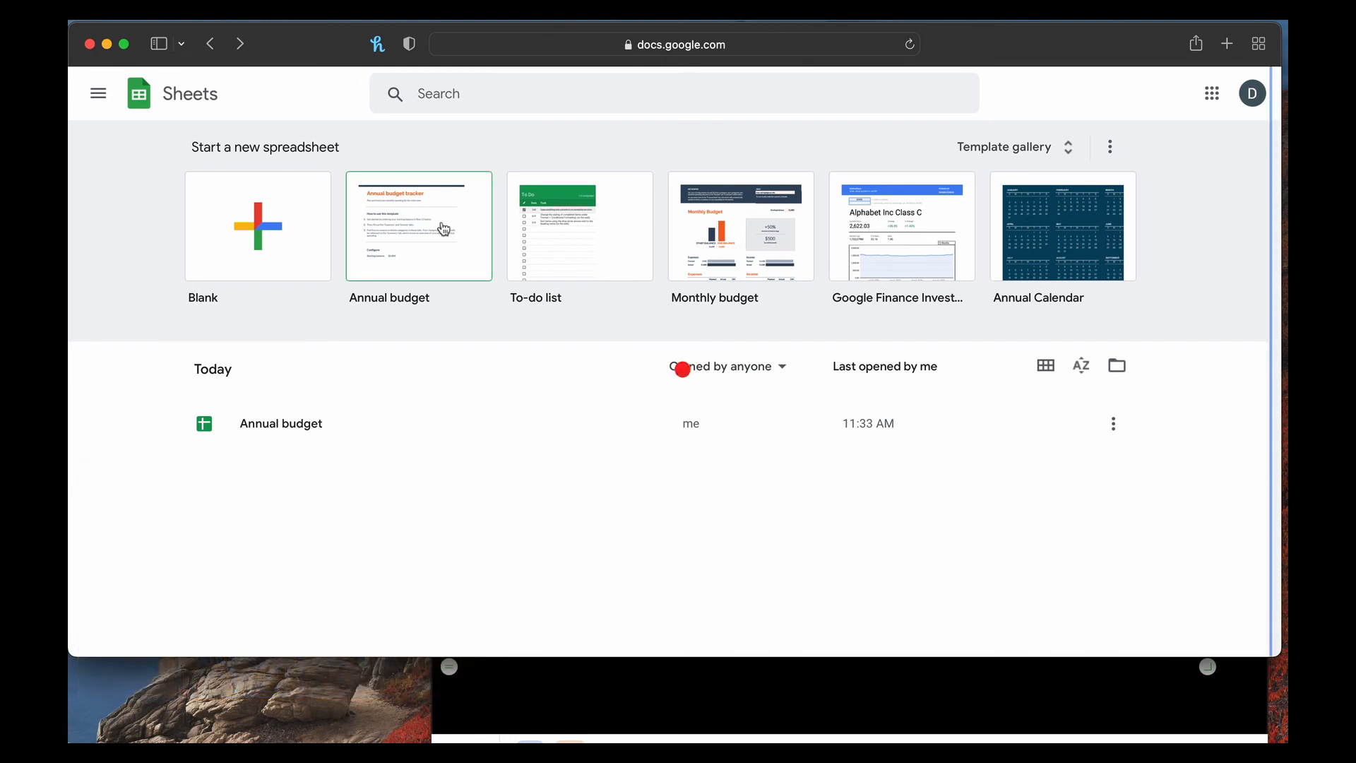
# Start a new spreadsheet from the Annual budget template on the Sheets home page.
pyautogui.click(418, 226)
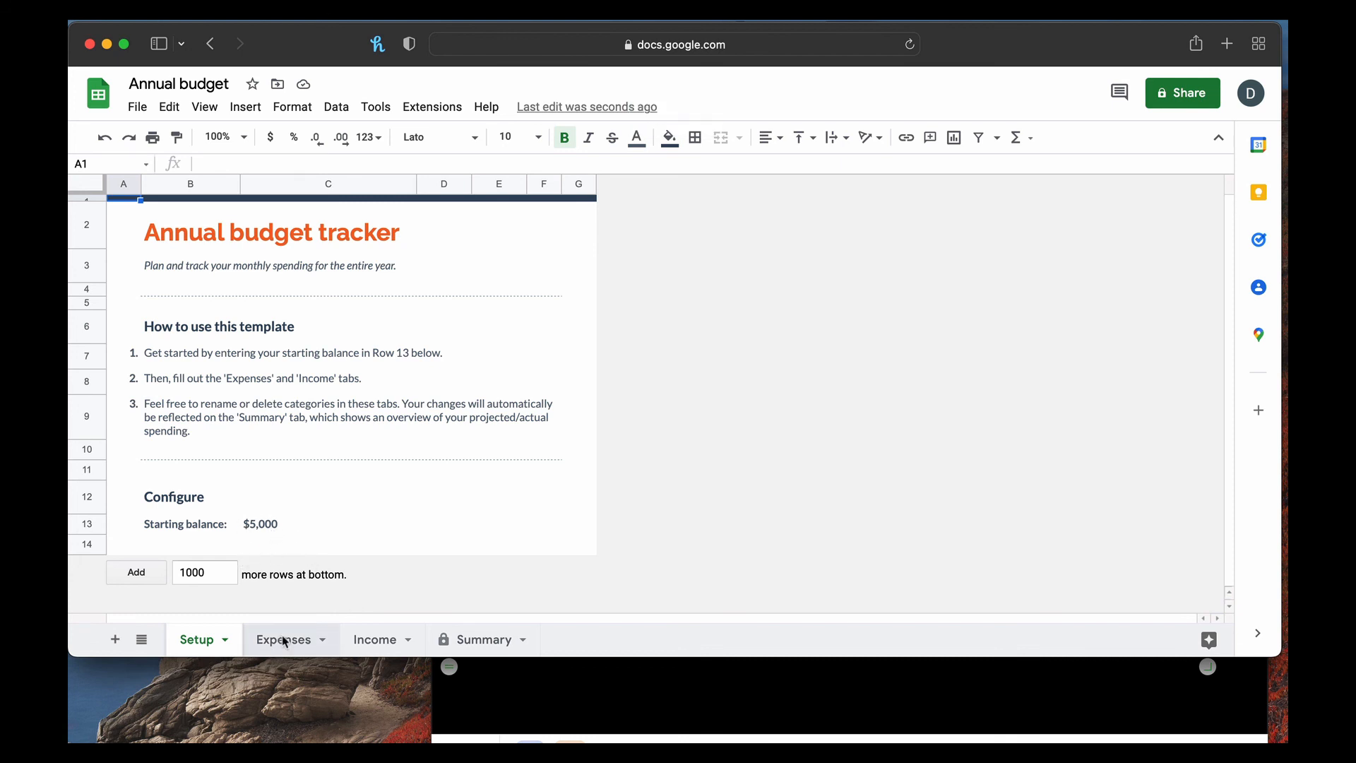
# Review the Expenses sheet, then switch to the Income sheet with its Wages and Other rows.
pyautogui.click(282, 639)
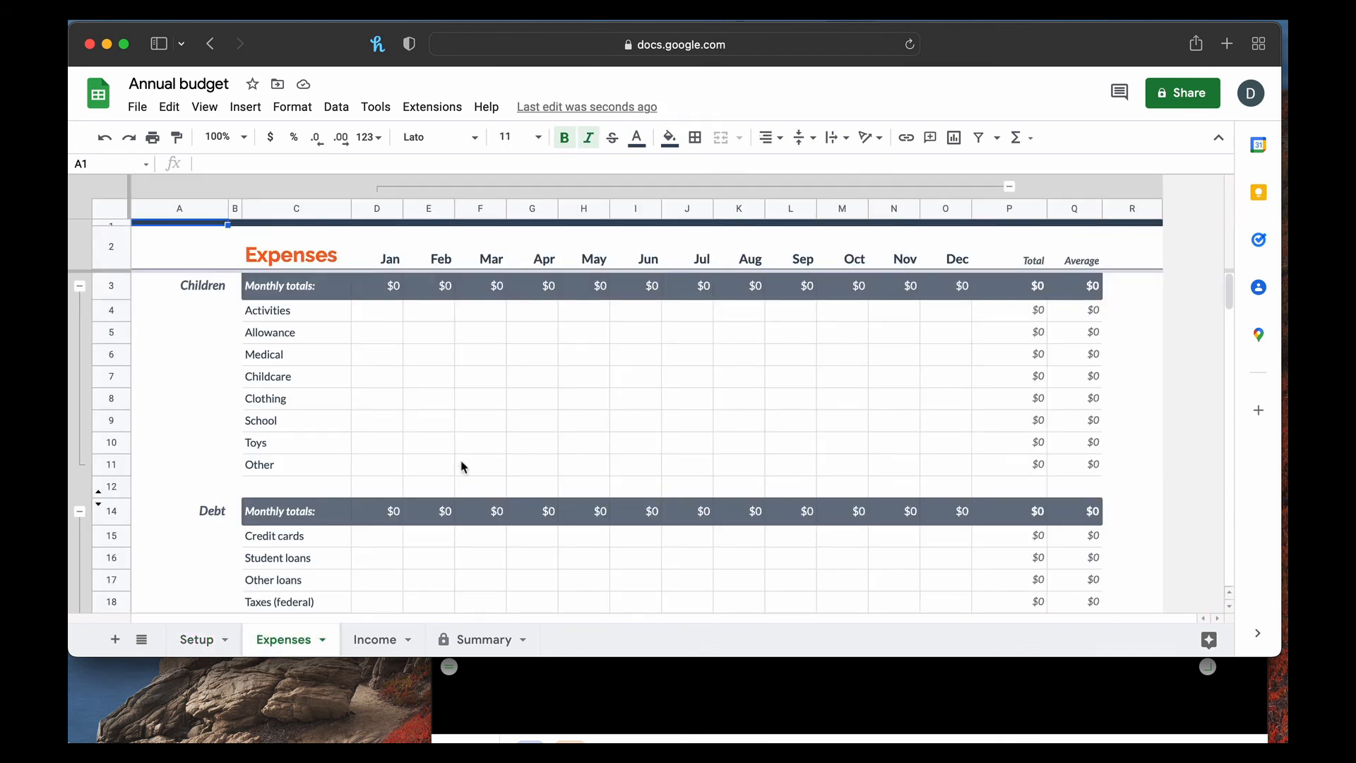
pyautogui.moveTo(400, 343)
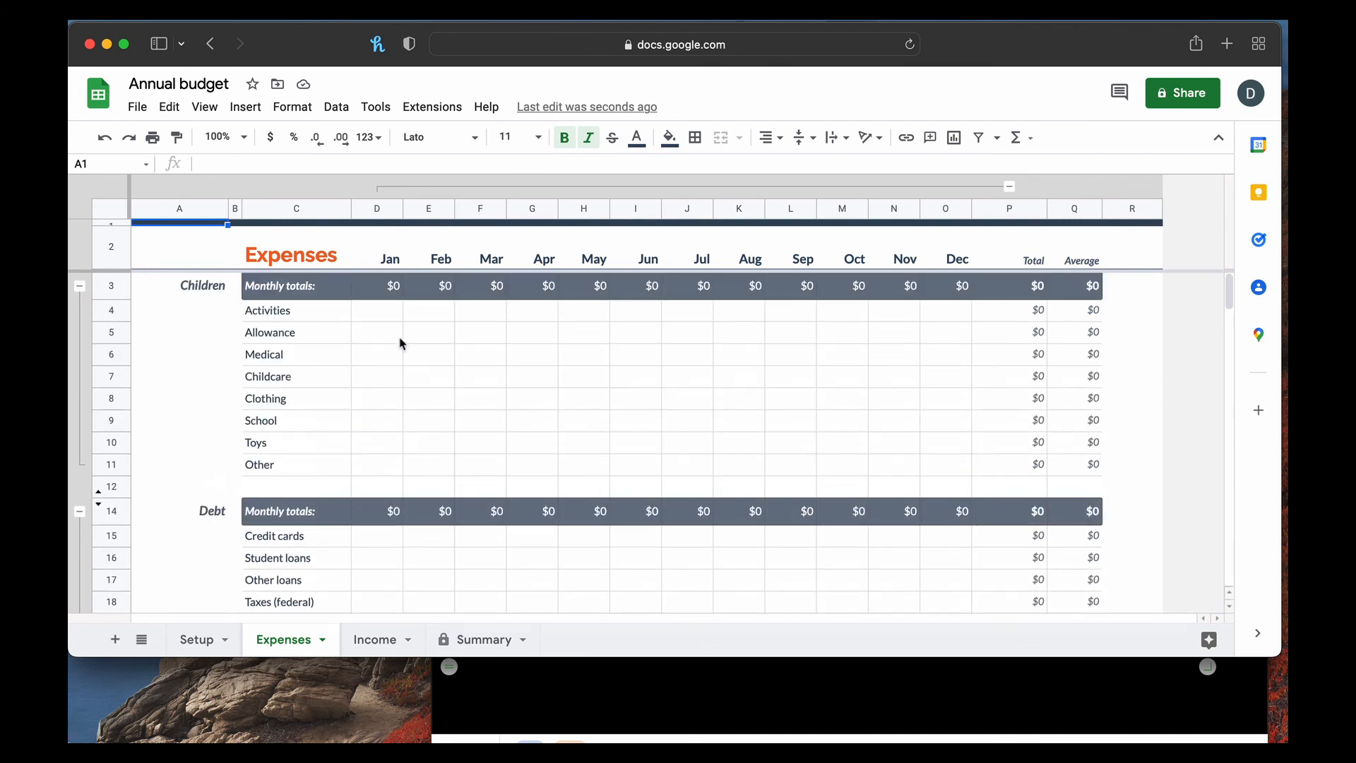
pyautogui.moveTo(756, 370)
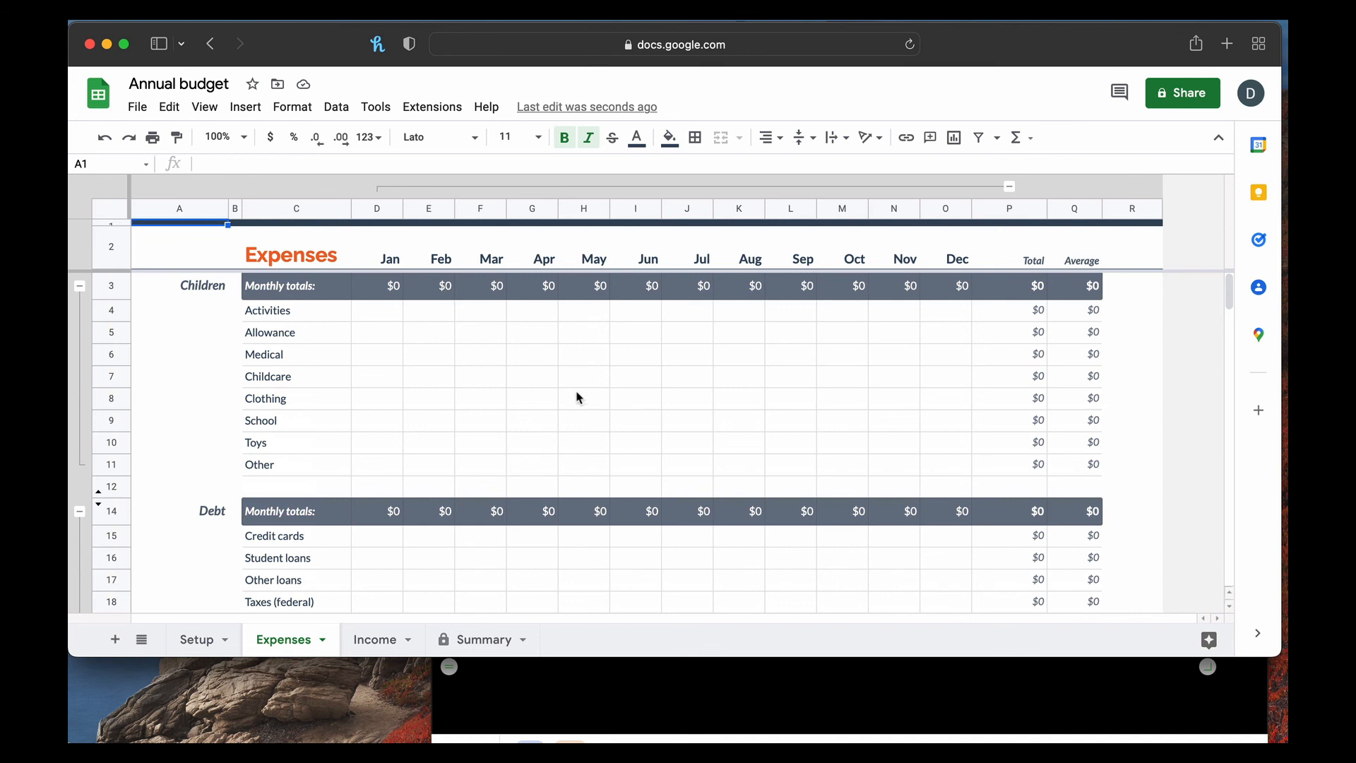
pyautogui.moveTo(457, 336)
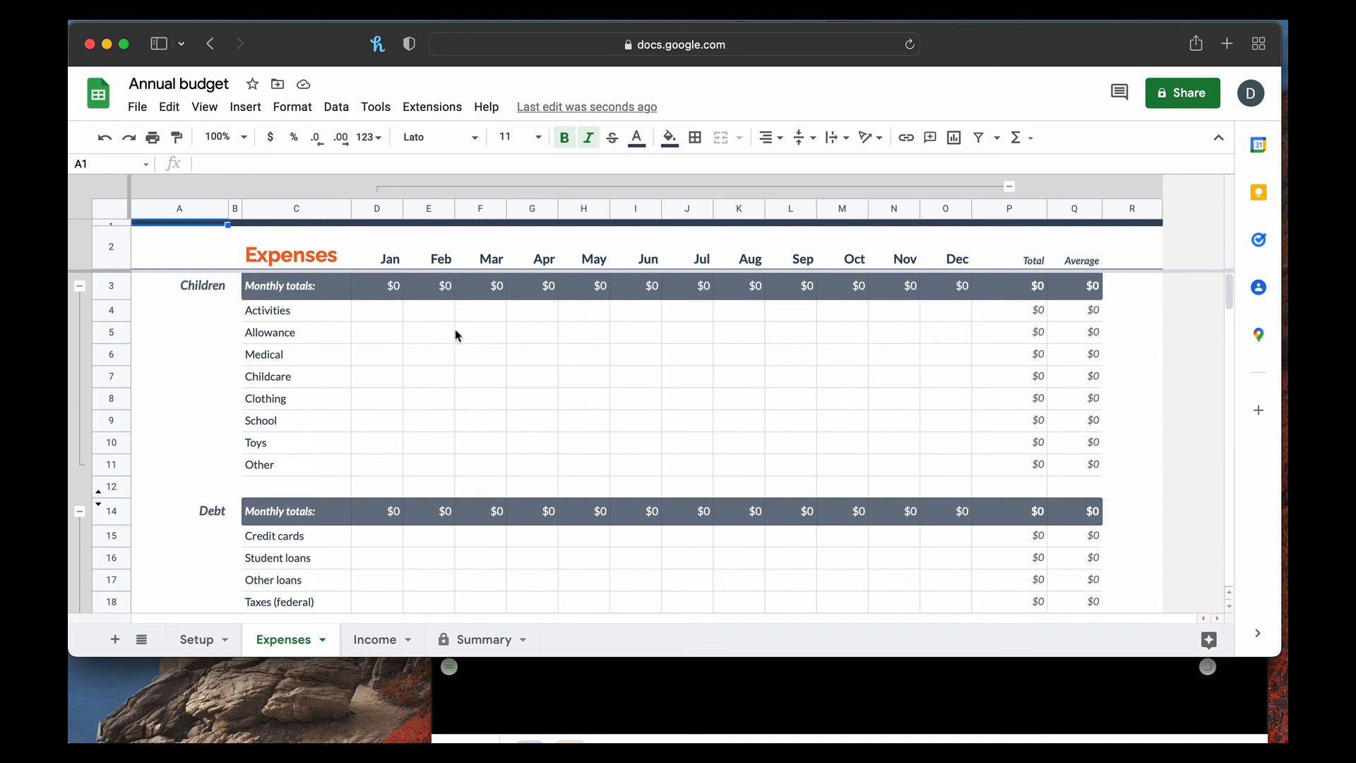
pyautogui.moveTo(855, 345)
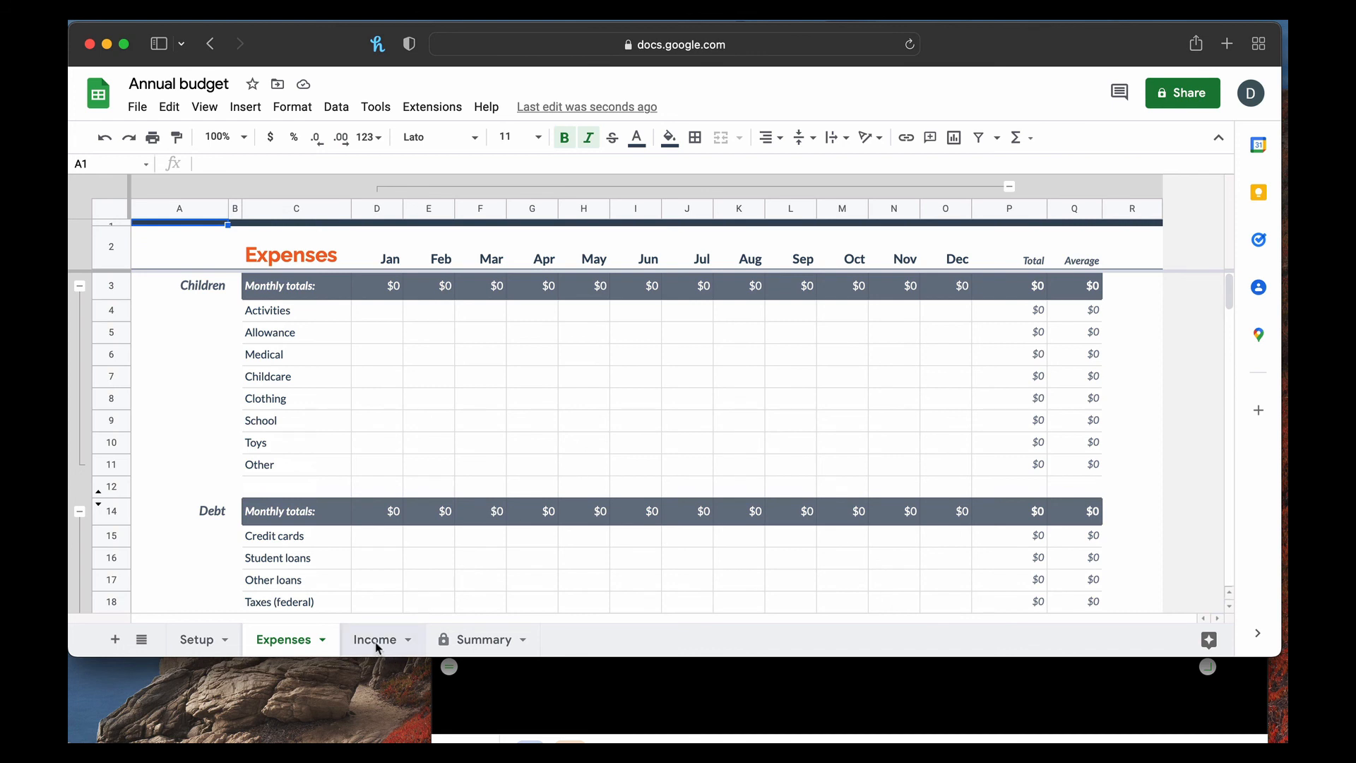
pyautogui.click(376, 638)
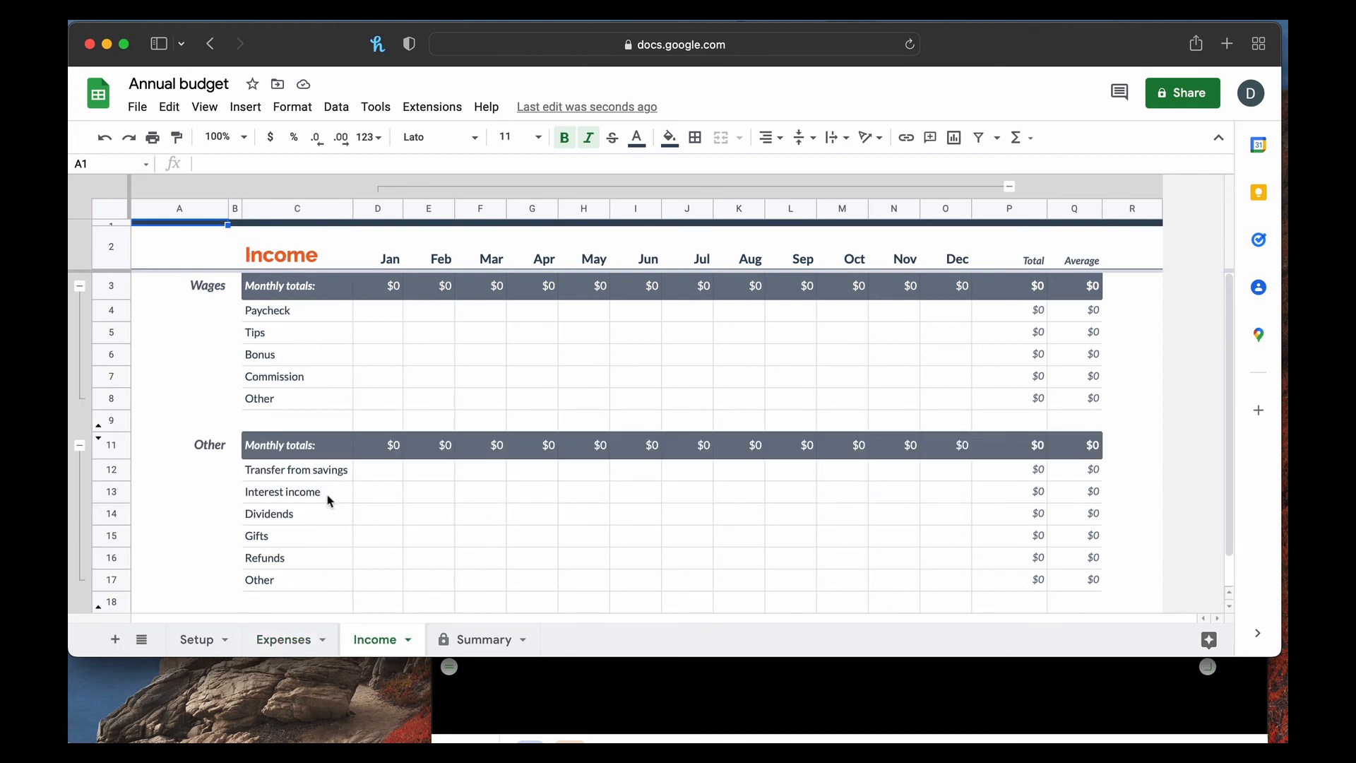
pyautogui.moveTo(507, 450)
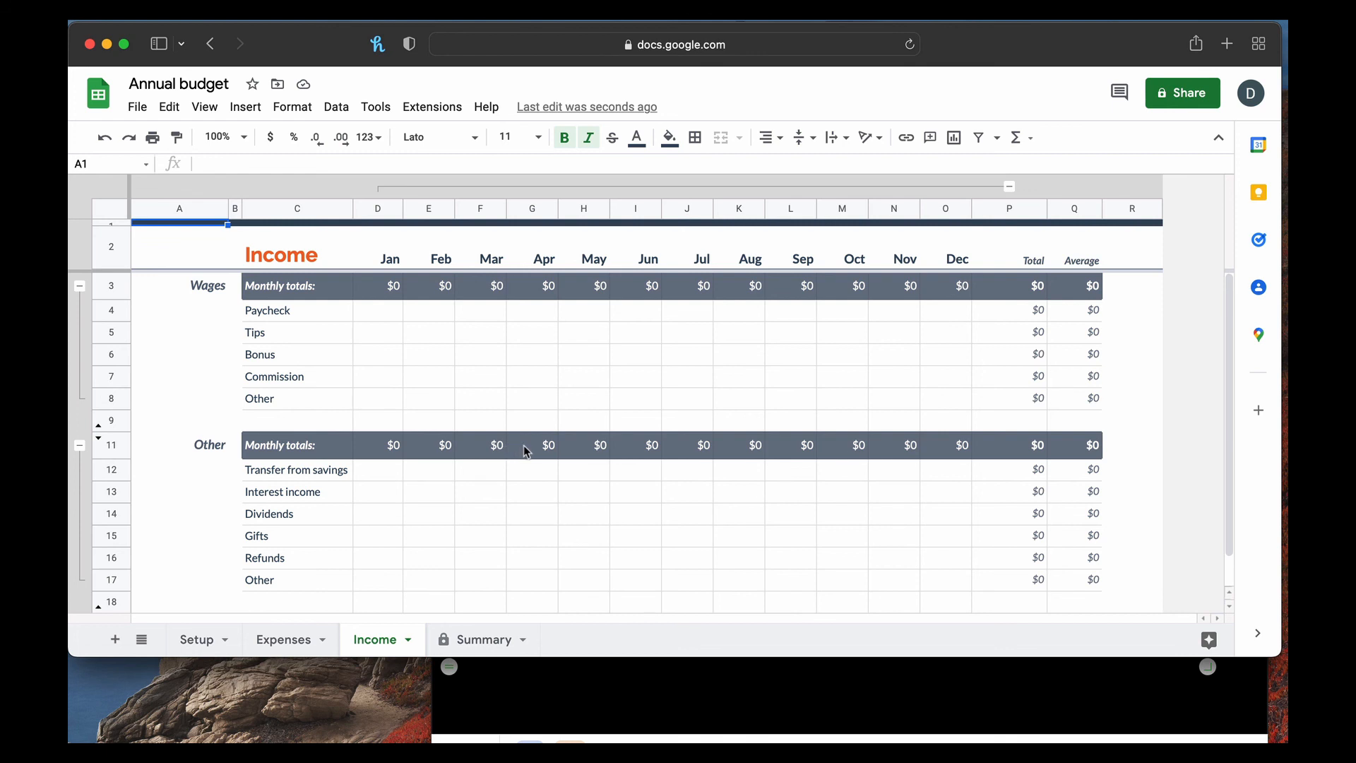
pyautogui.moveTo(557, 432)
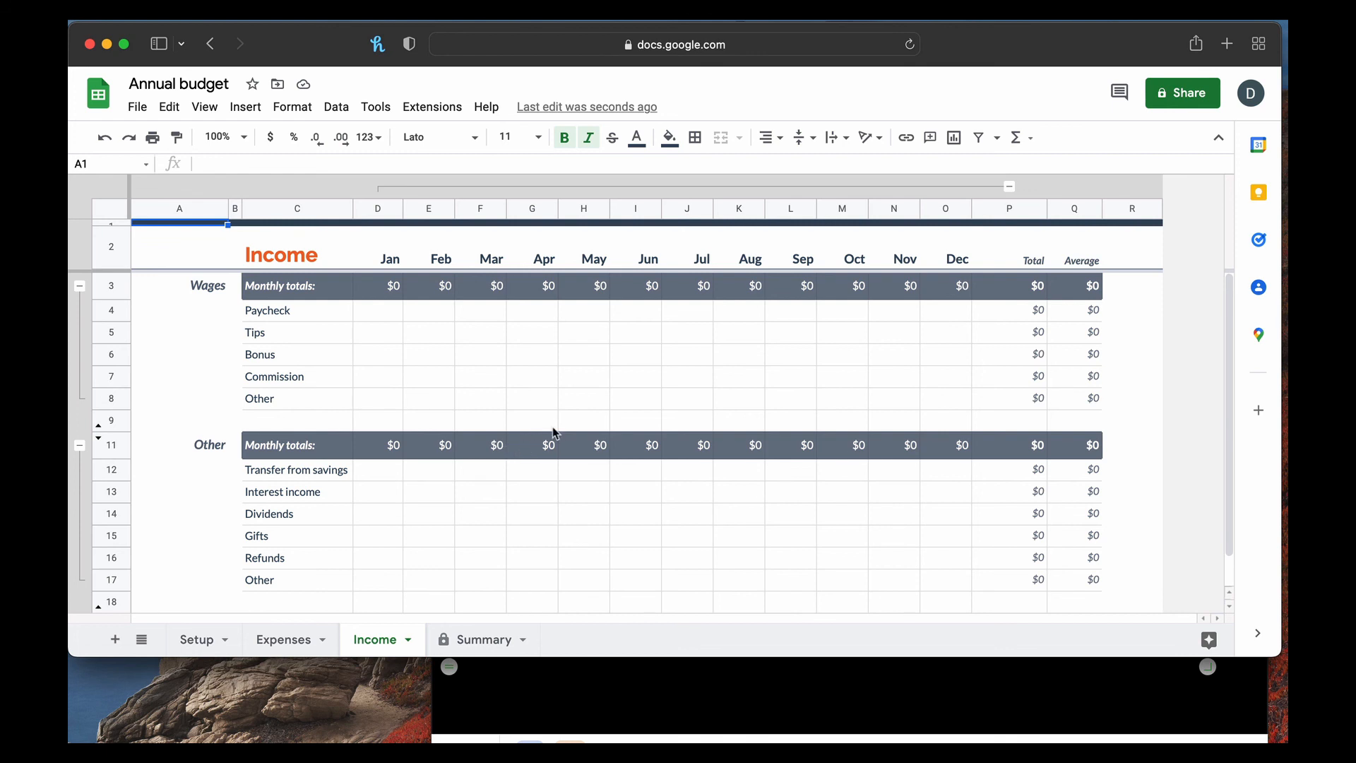